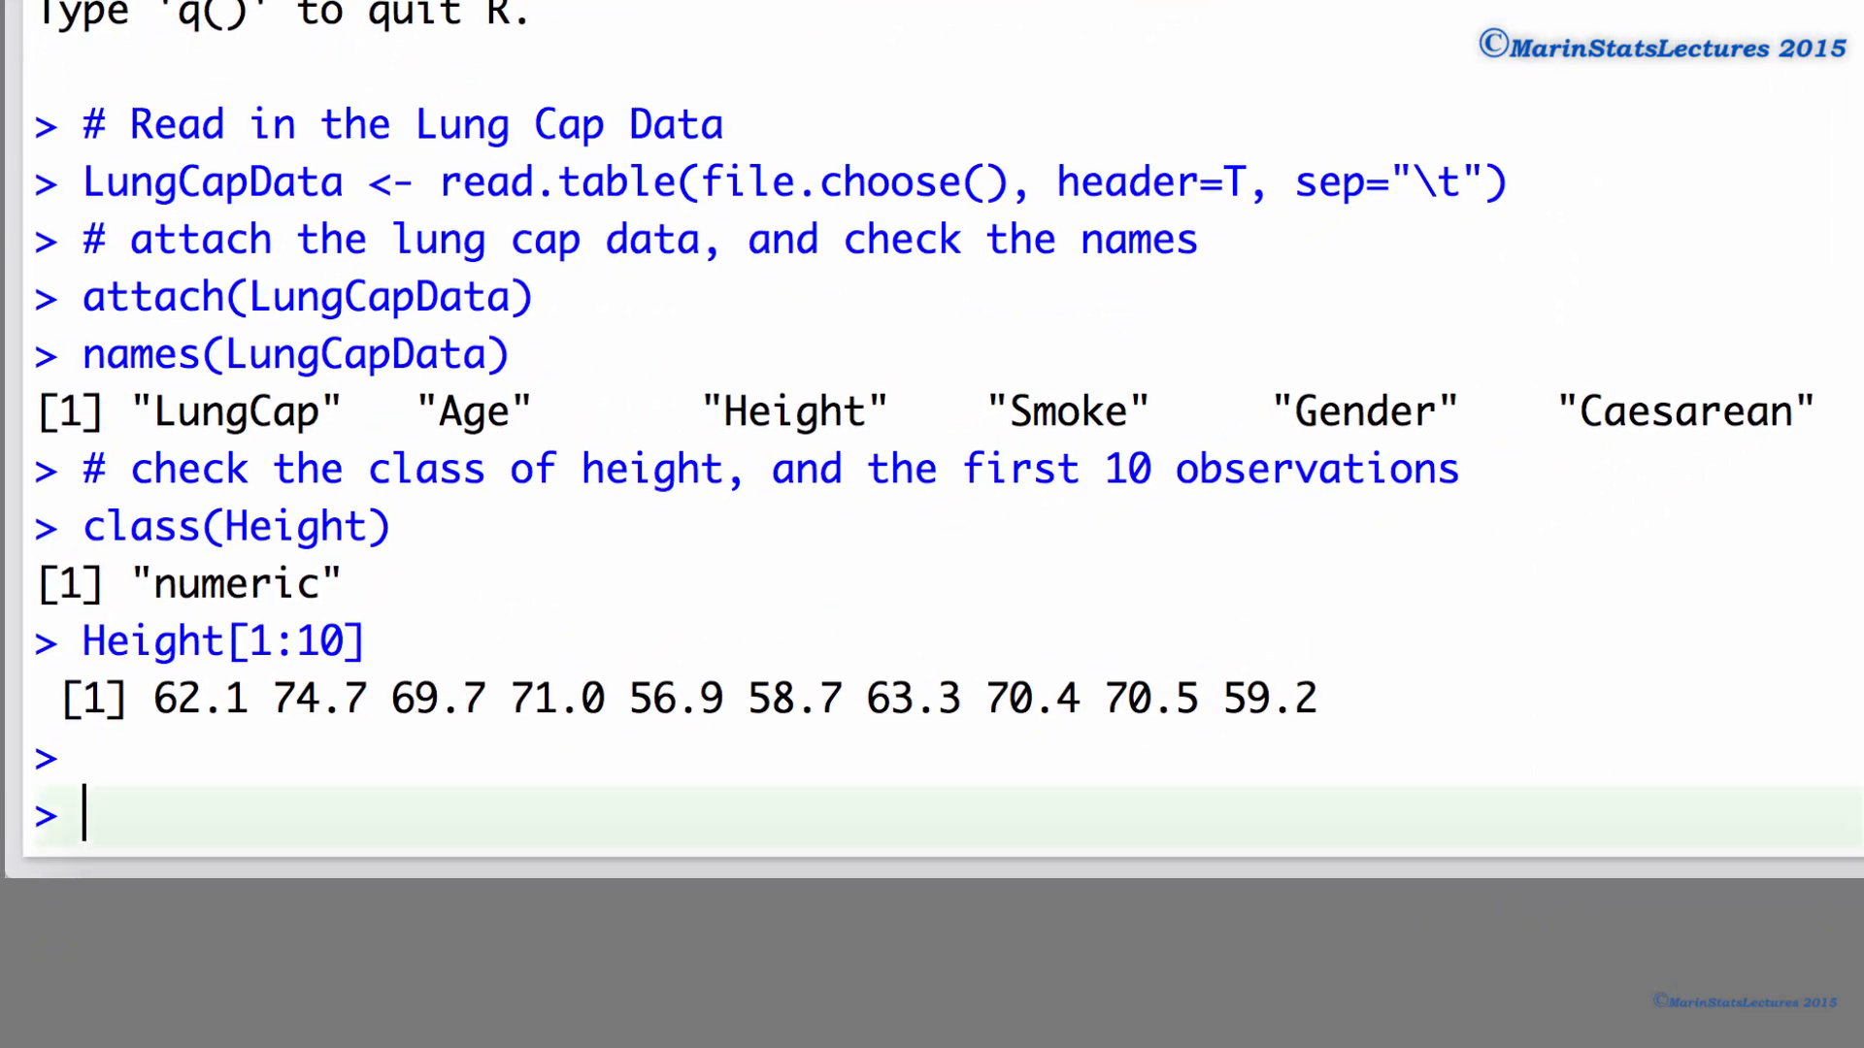
Step: Open the R help page for the cut function with ?cut
{"action": "type", "text": "?cut"}
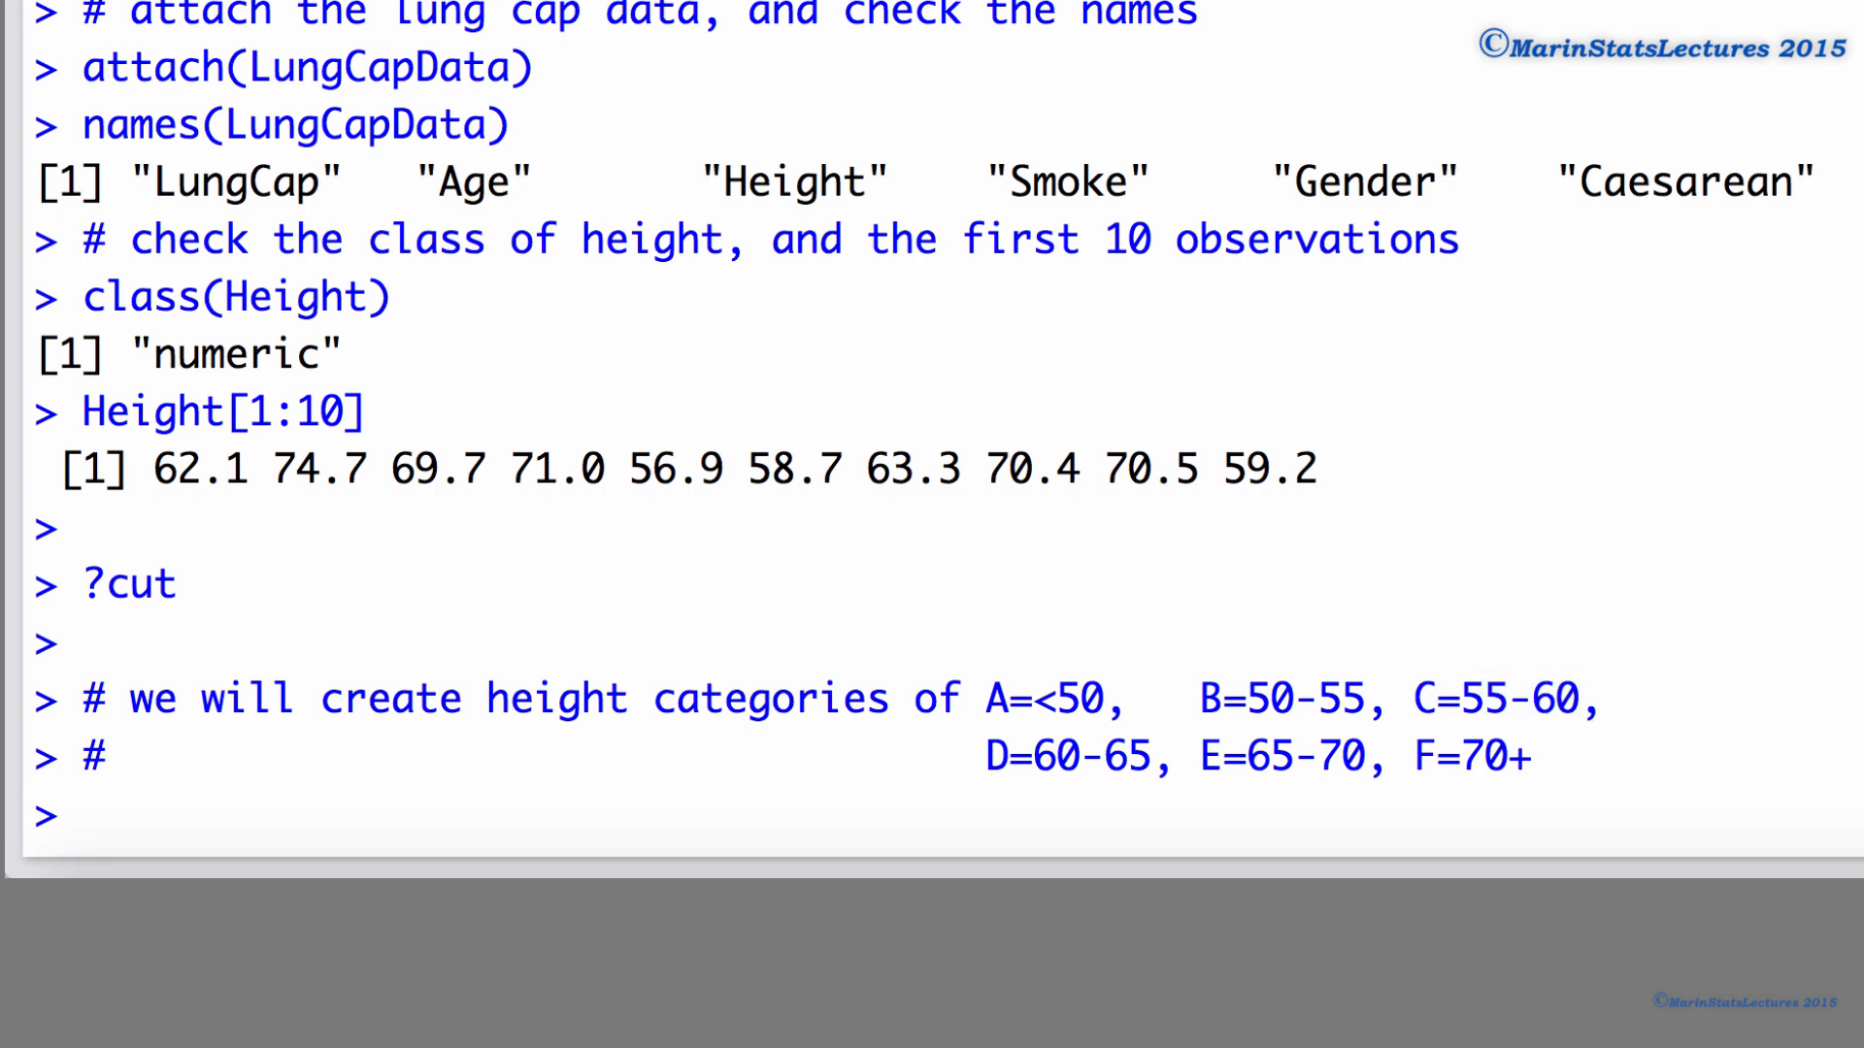
Step: Begin the command CatHeight <- cut(Height, ...)
{"action": "type", "text": "C"}
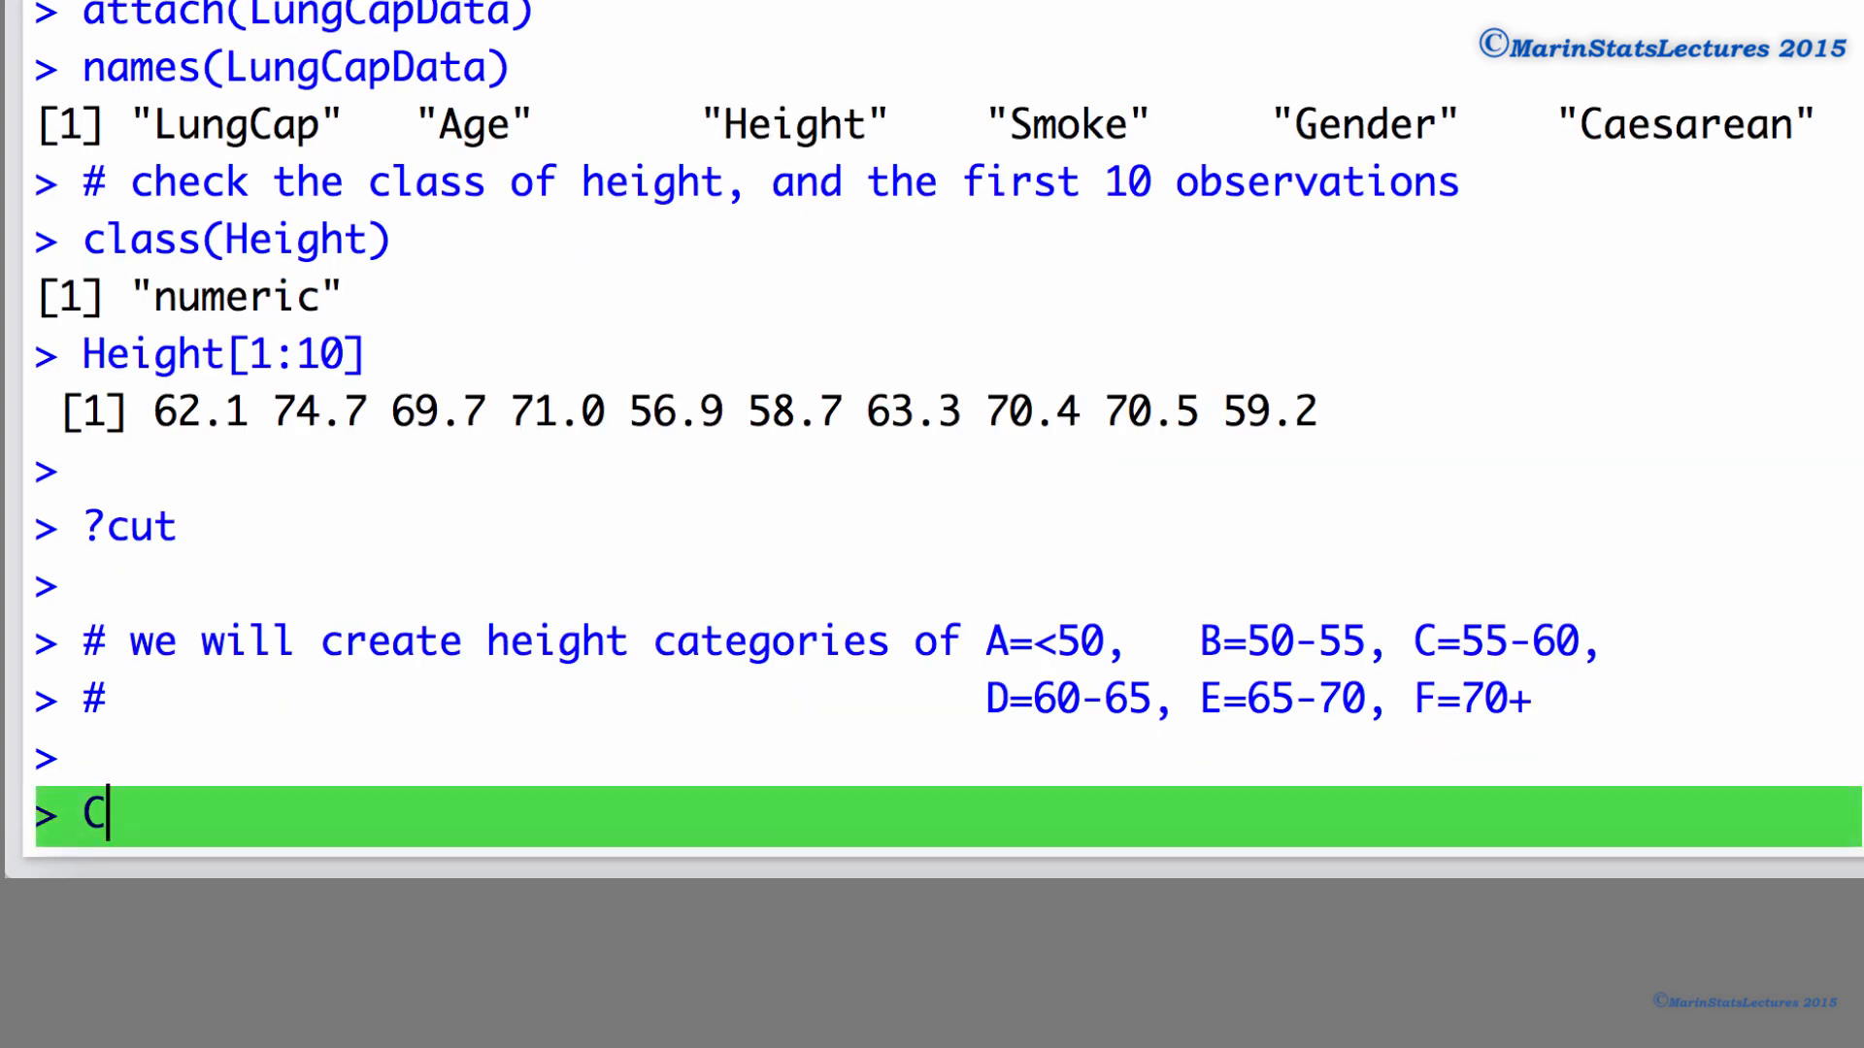
{"action": "type", "text": "atHeight"}
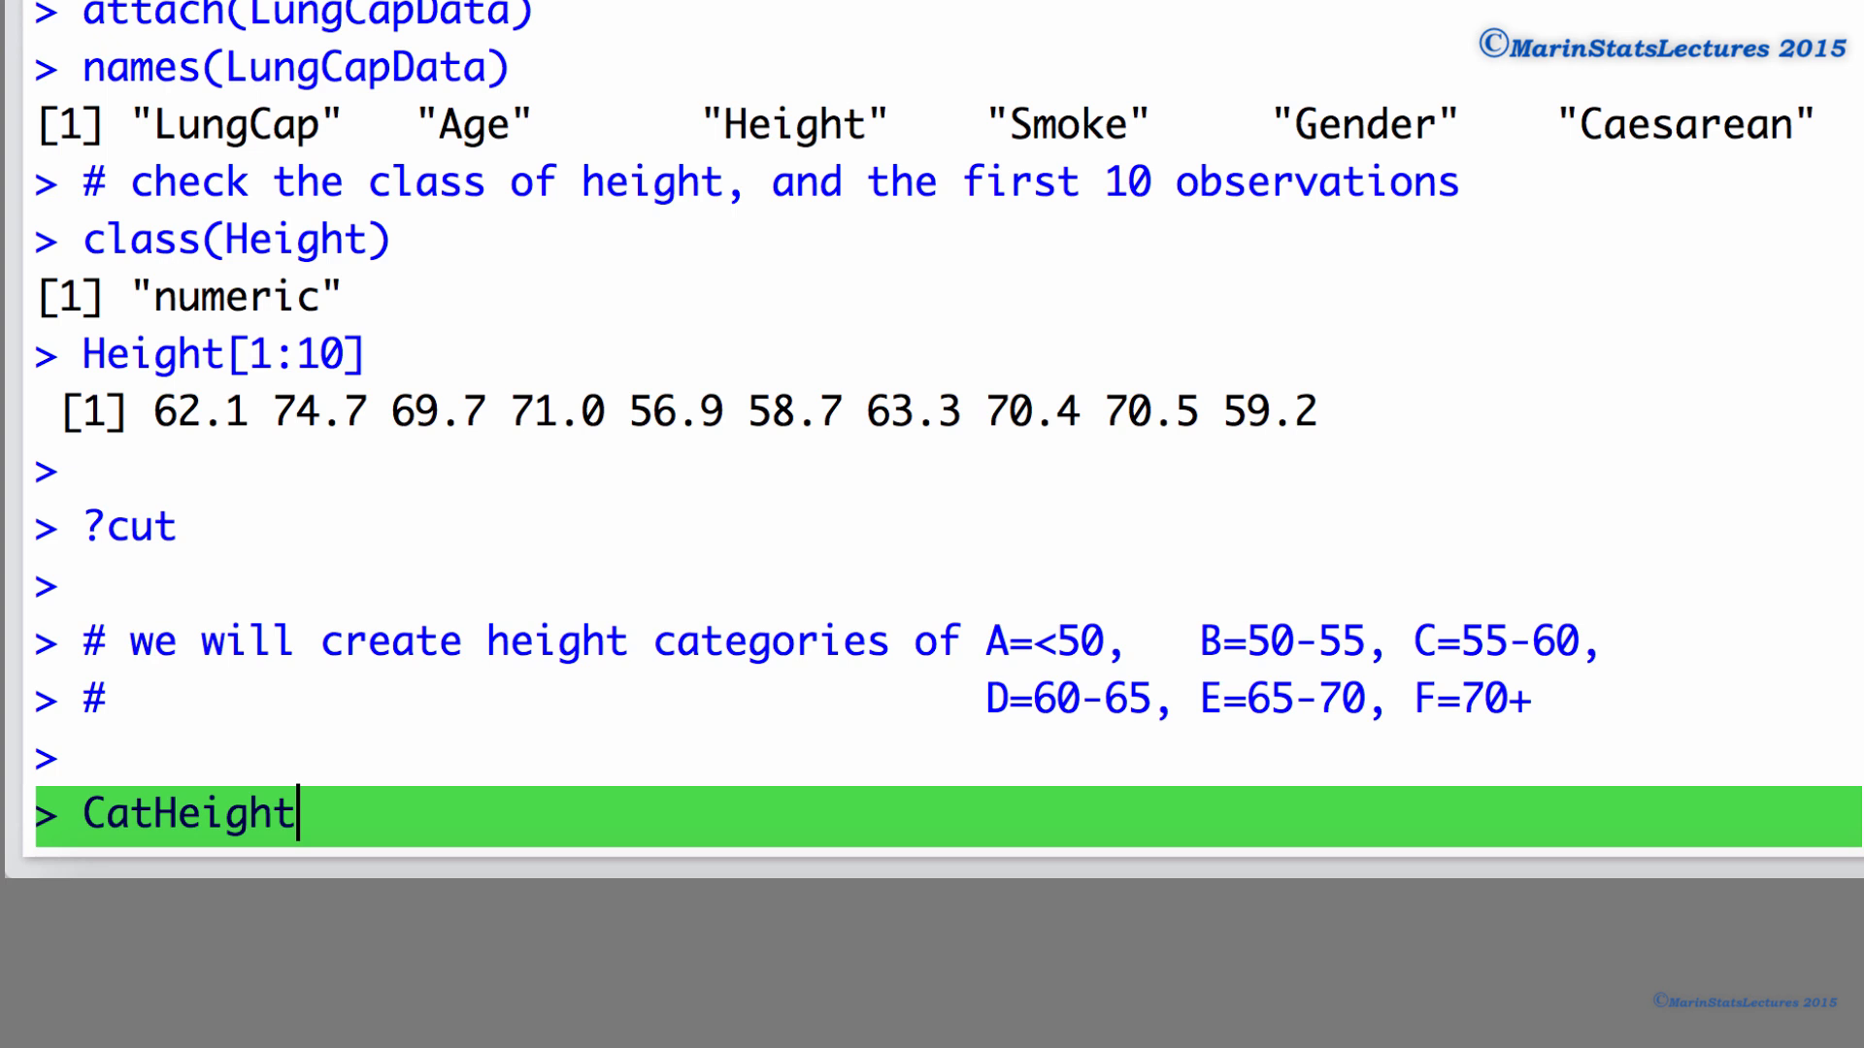
{"action": "type", "text": "<- c"}
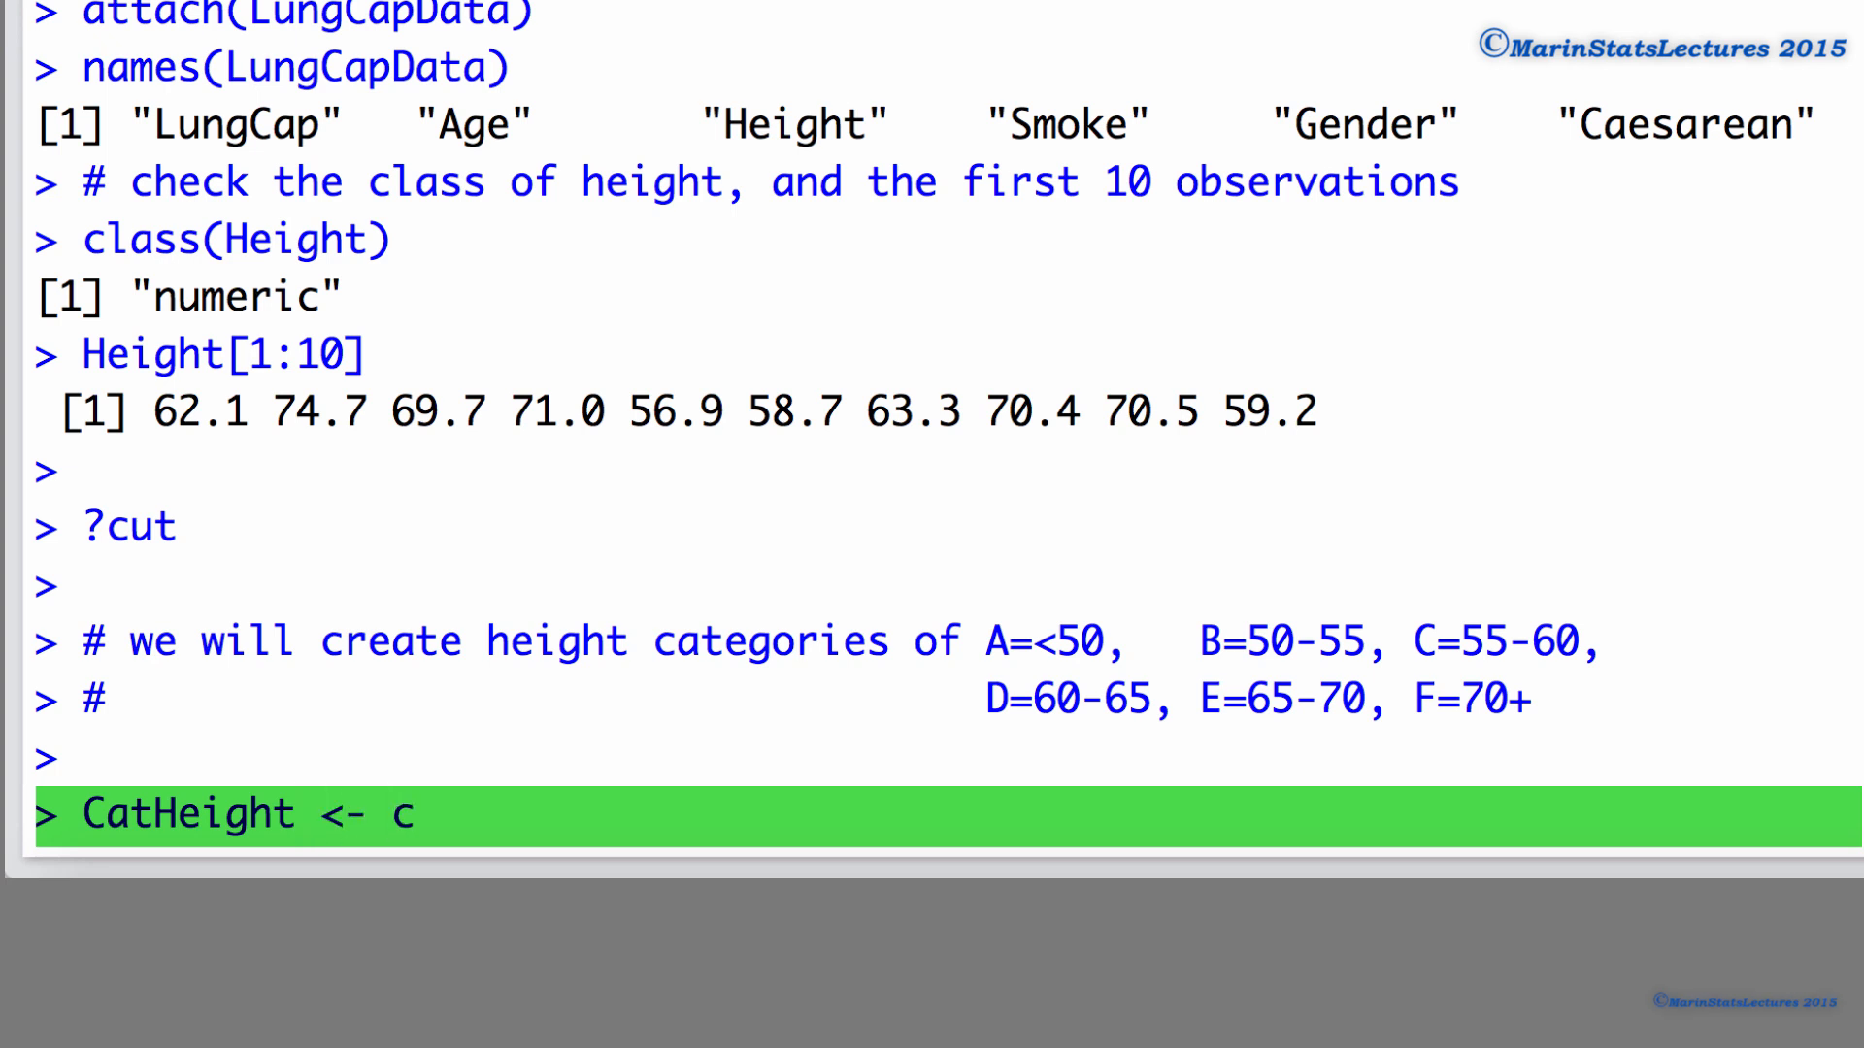
{"action": "type", "text": "ut()"}
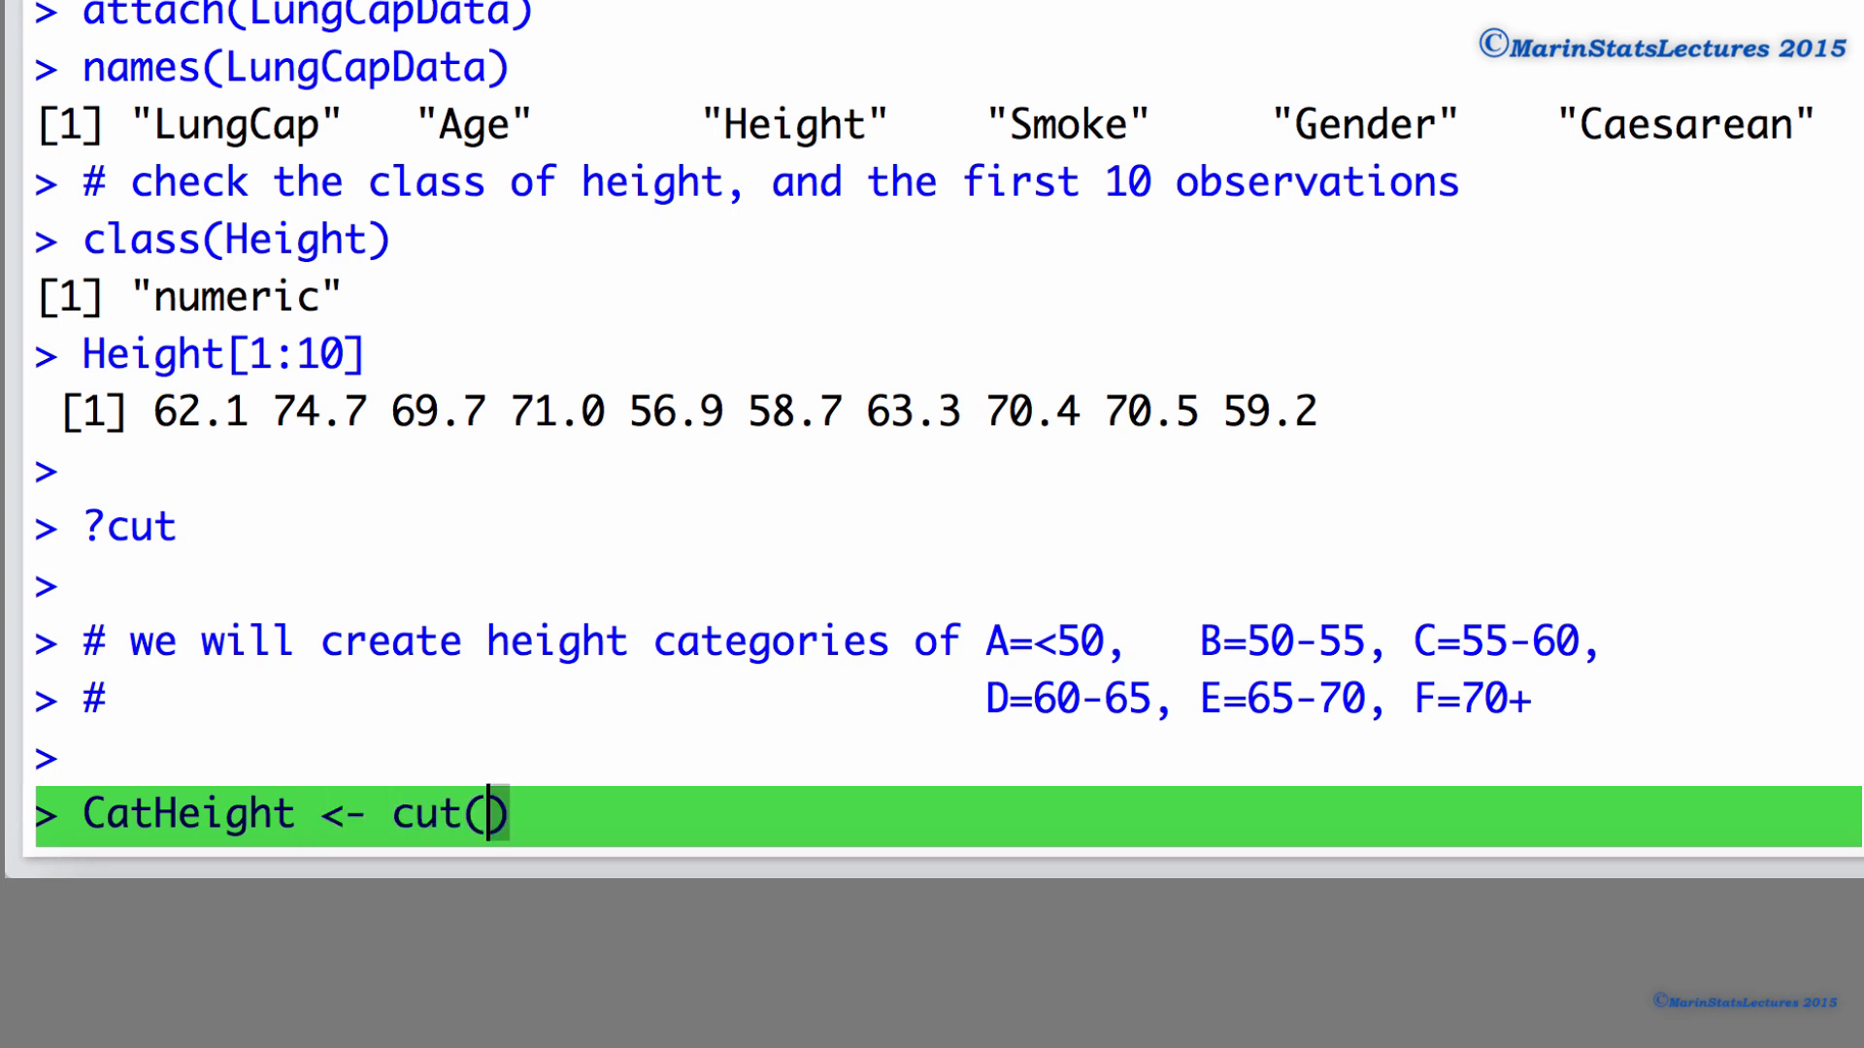
{"action": "type", "text": "Height, brea"}
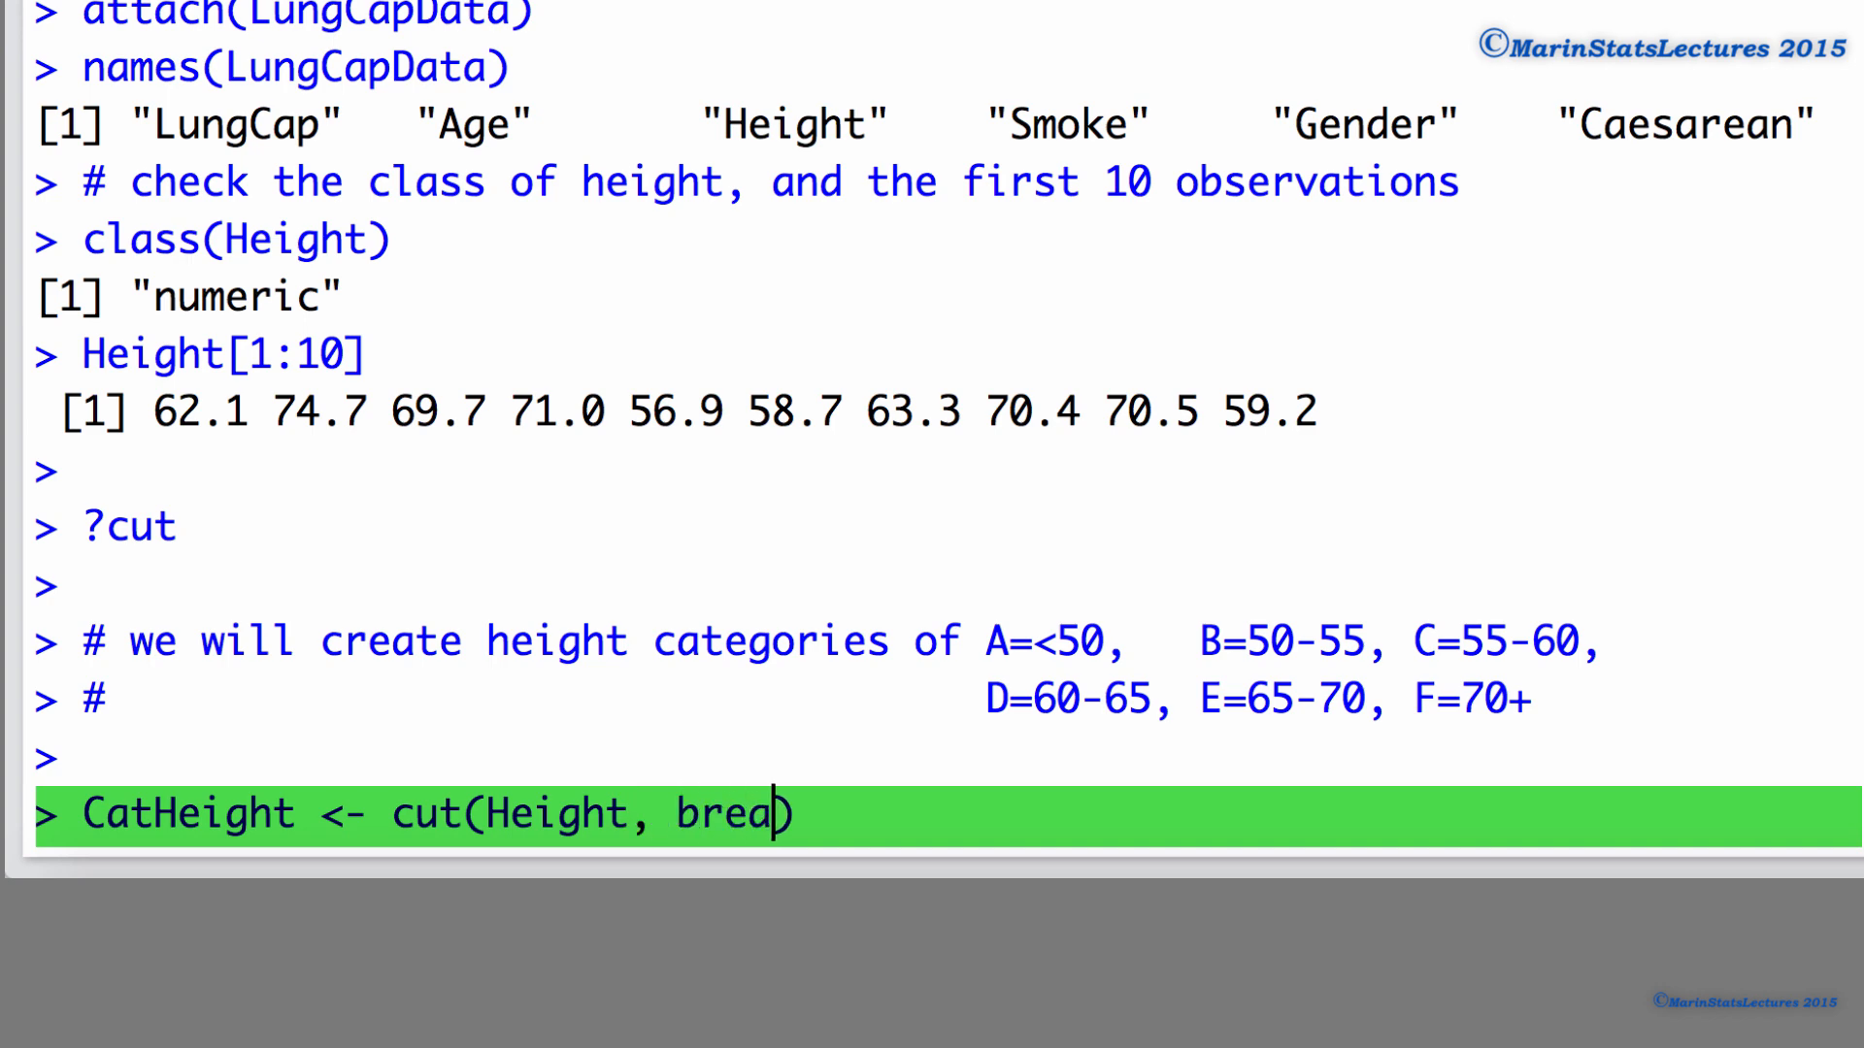
Step: Add breaks=c(0,50,55,60,65,70,100) to the cut command
{"action": "type", "text": "ks=c"}
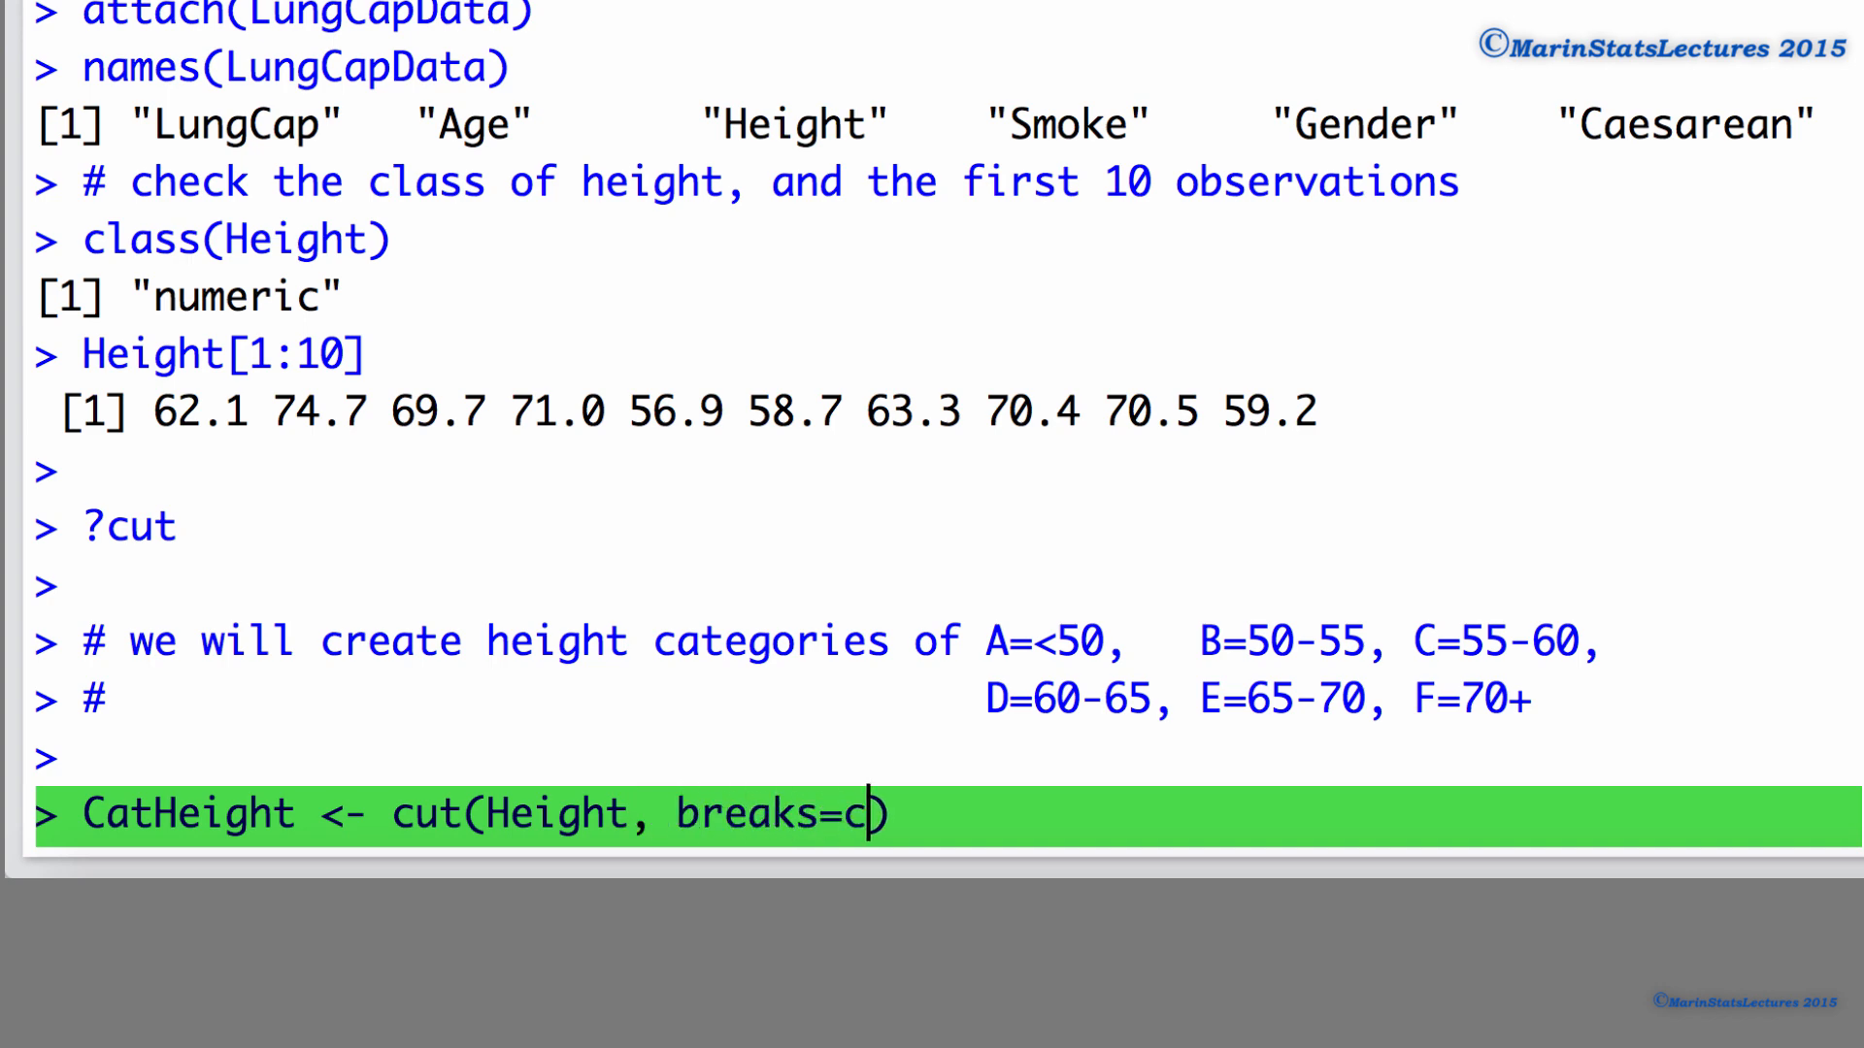
{"action": "type", "text": "(0,50,55,"}
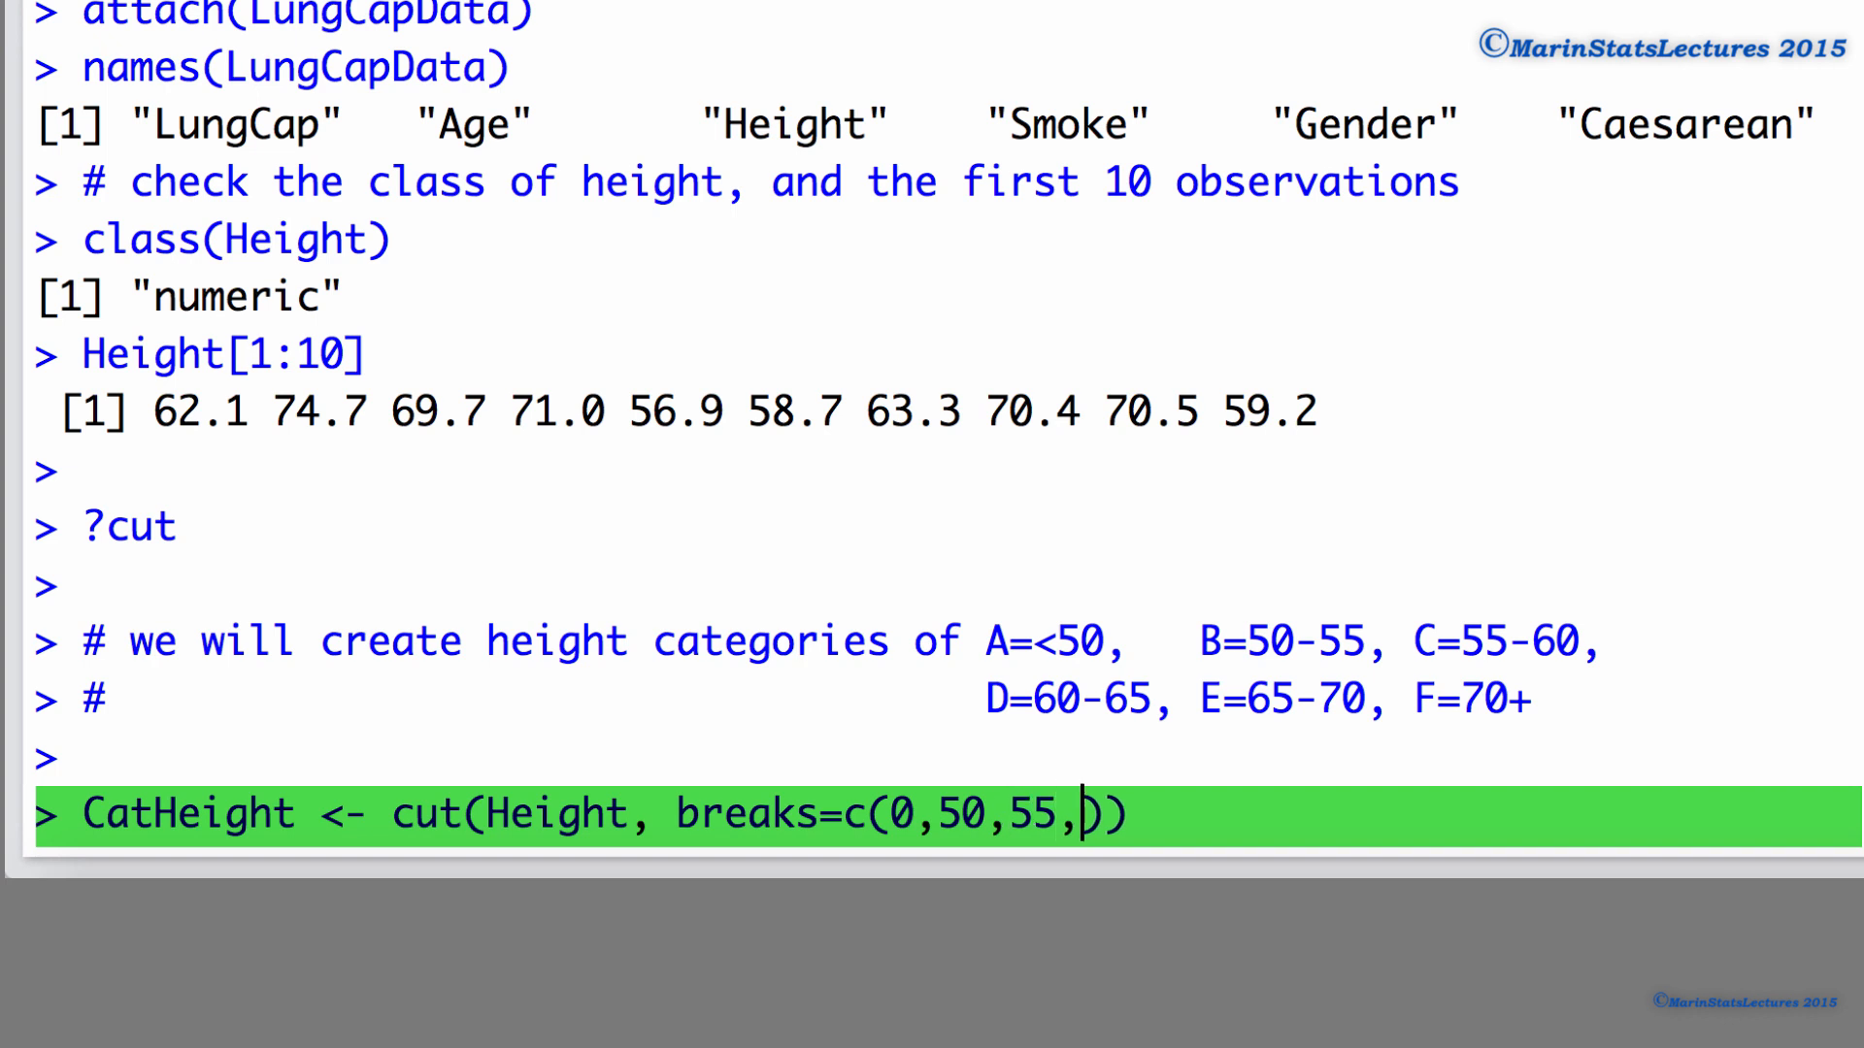
{"action": "type", "text": "60,65,70"}
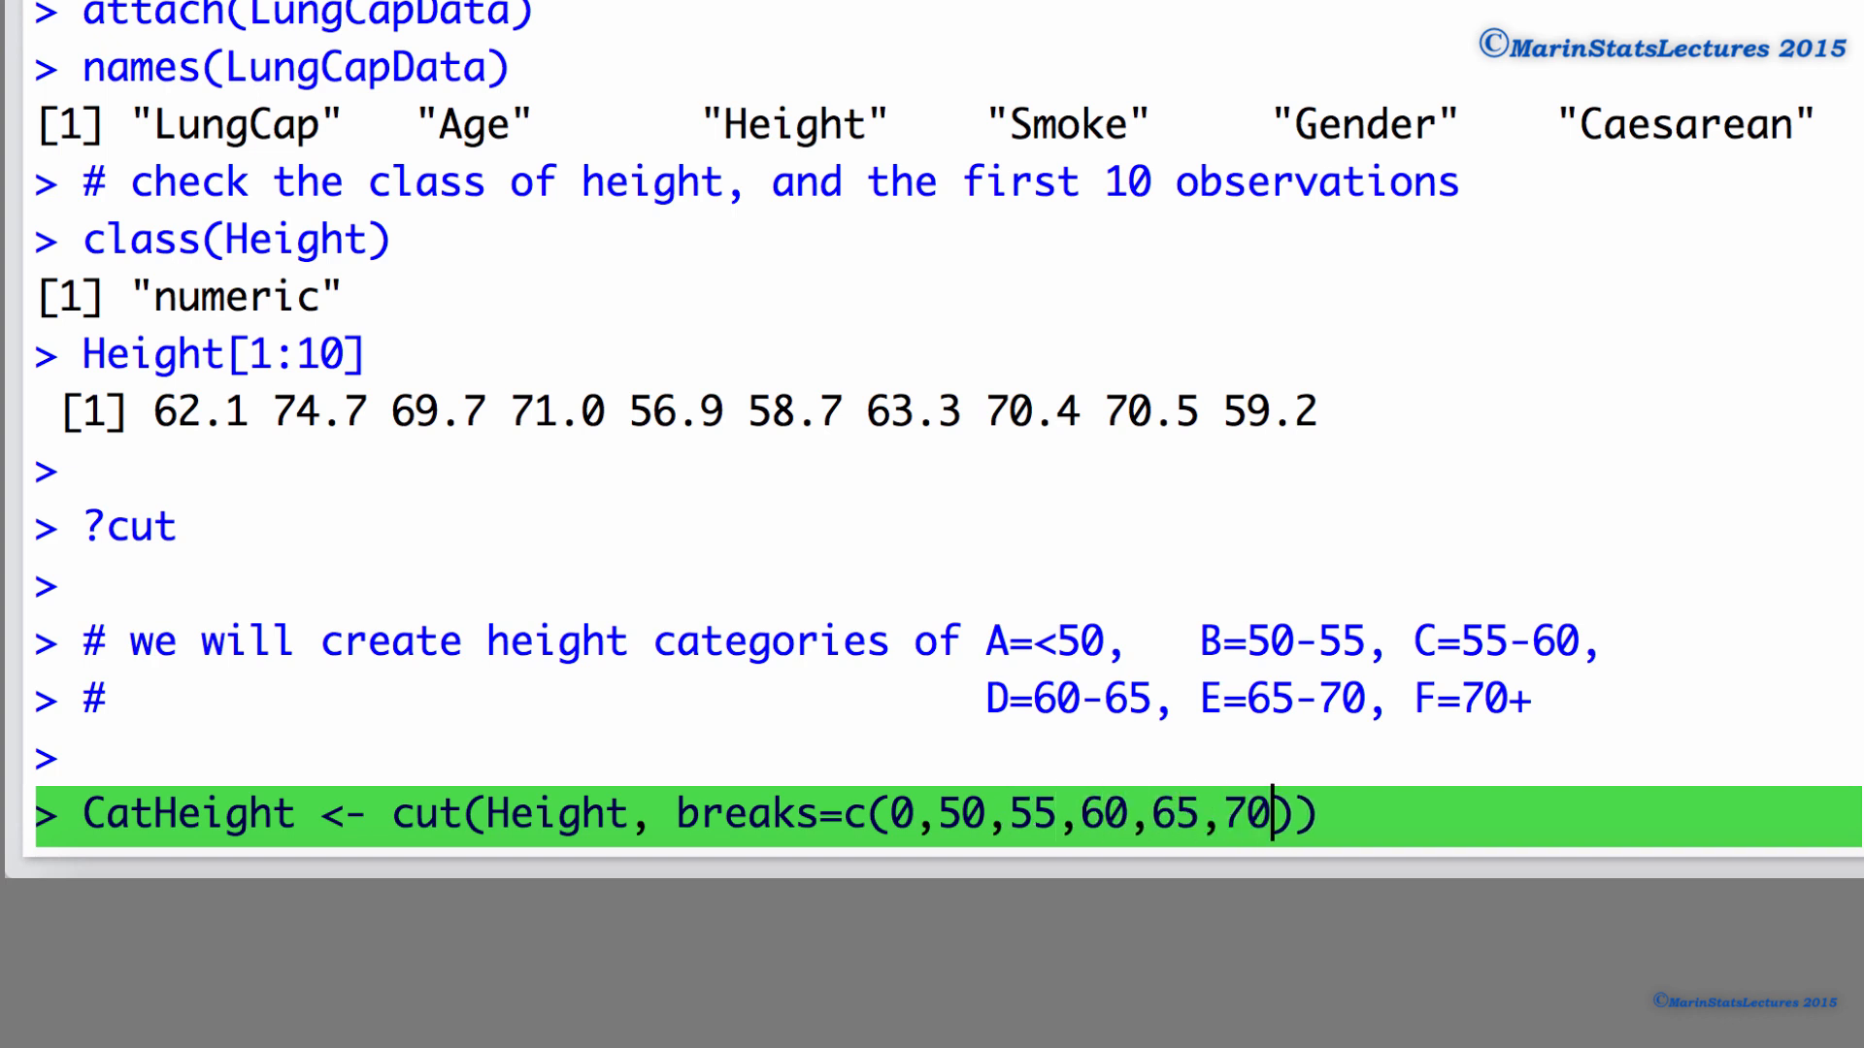
{"action": "type", "text": ",100"}
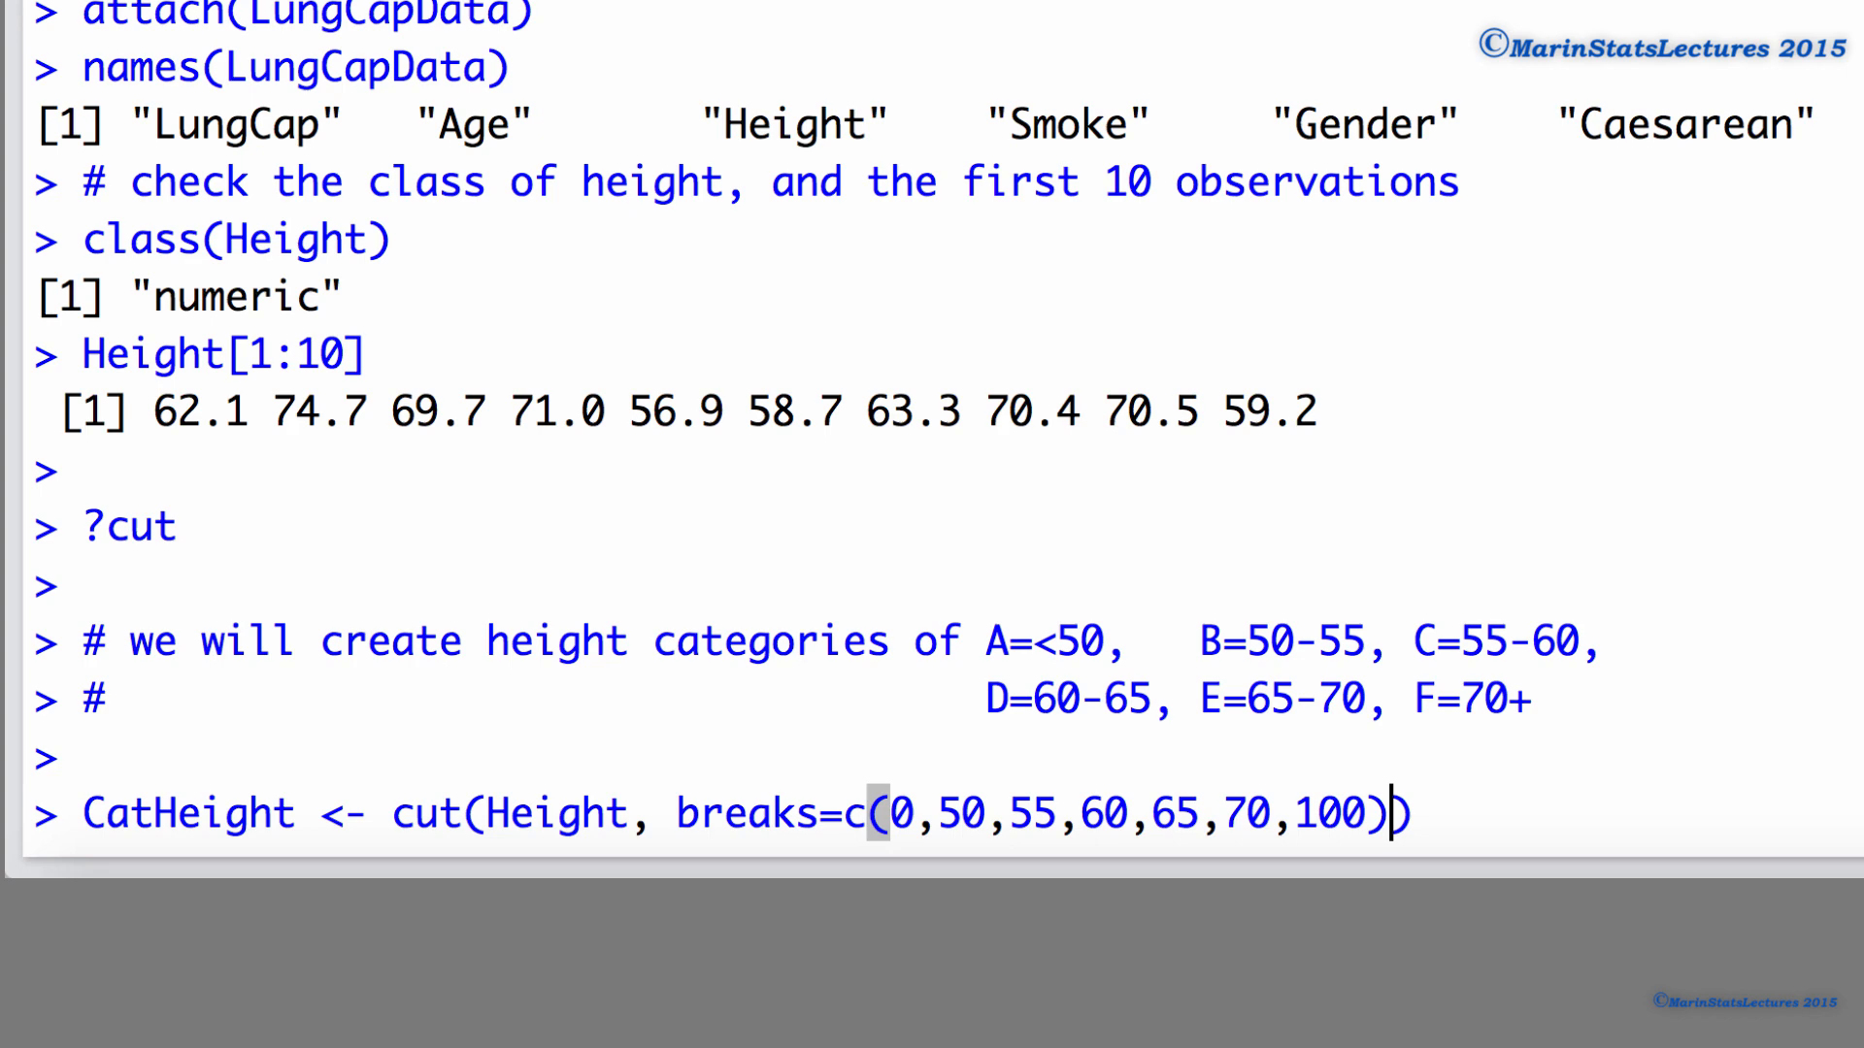
Step: Start the labels argument with labels=c("A", ...)
{"action": "type", "text": ", labels"}
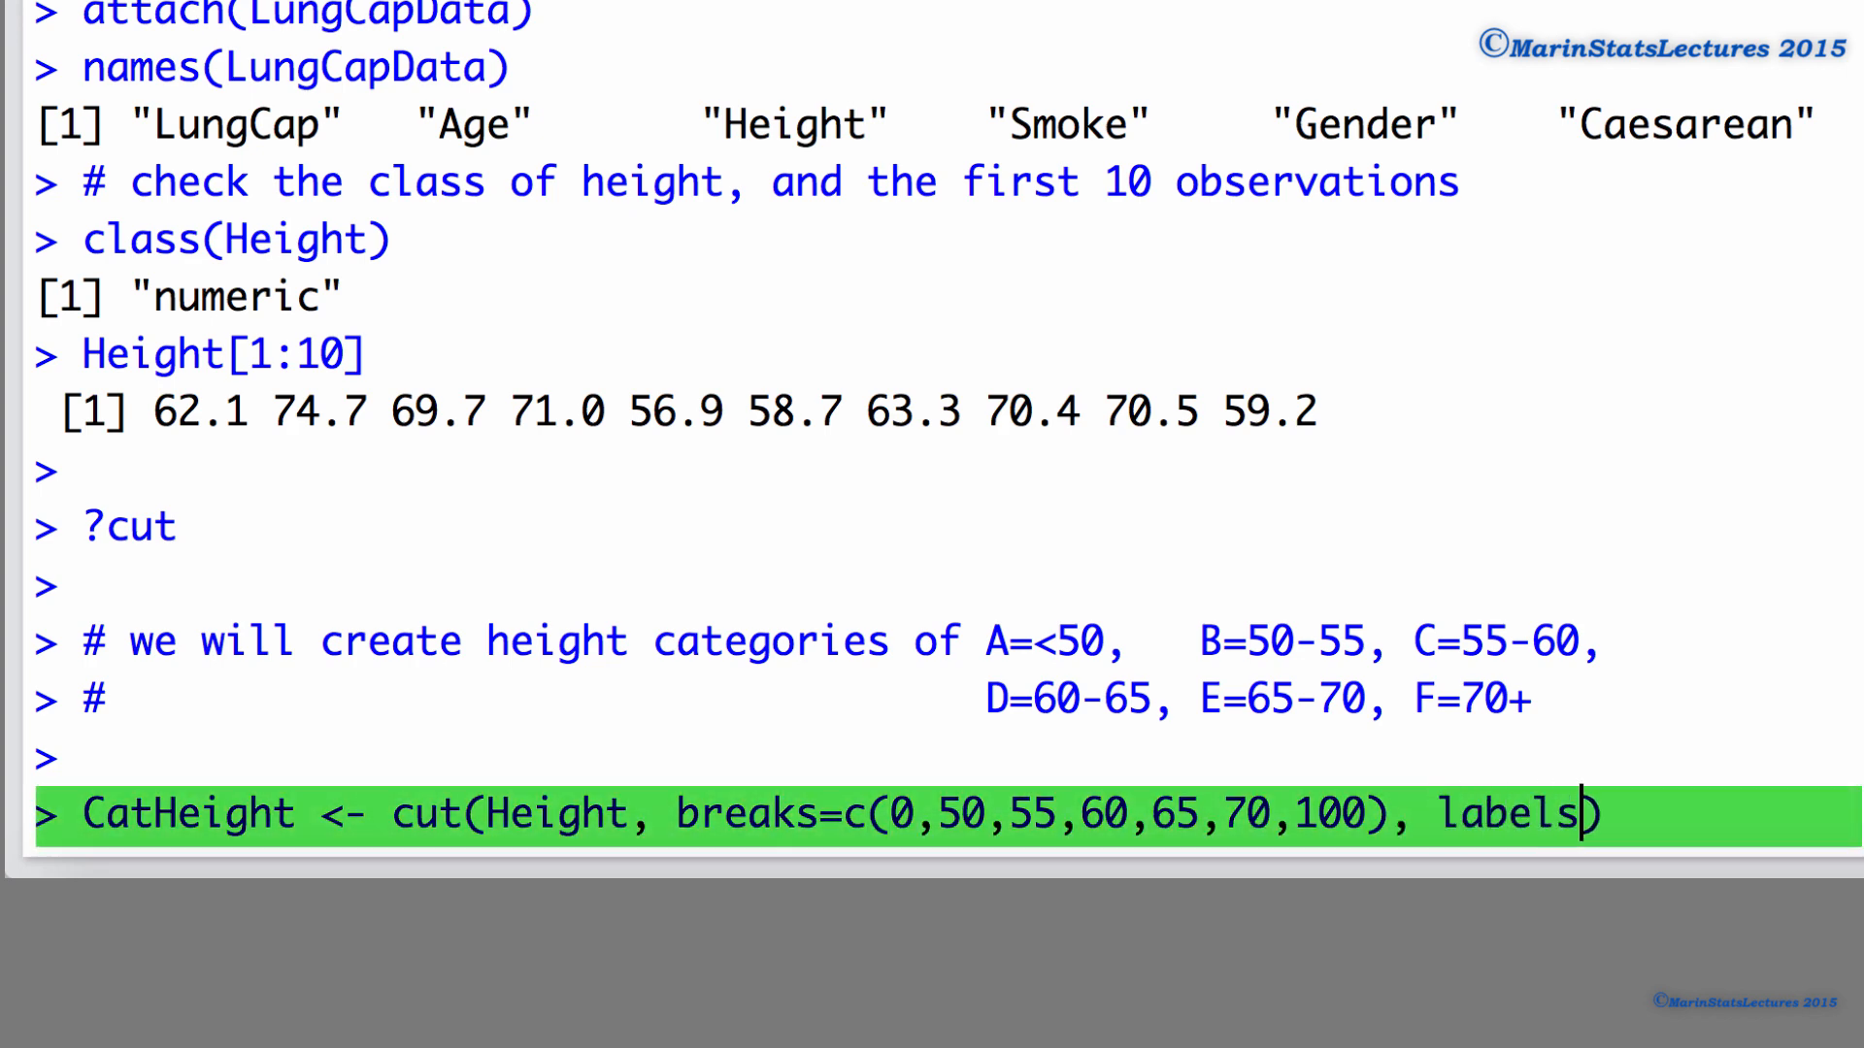
{"action": "type", "text": "="}
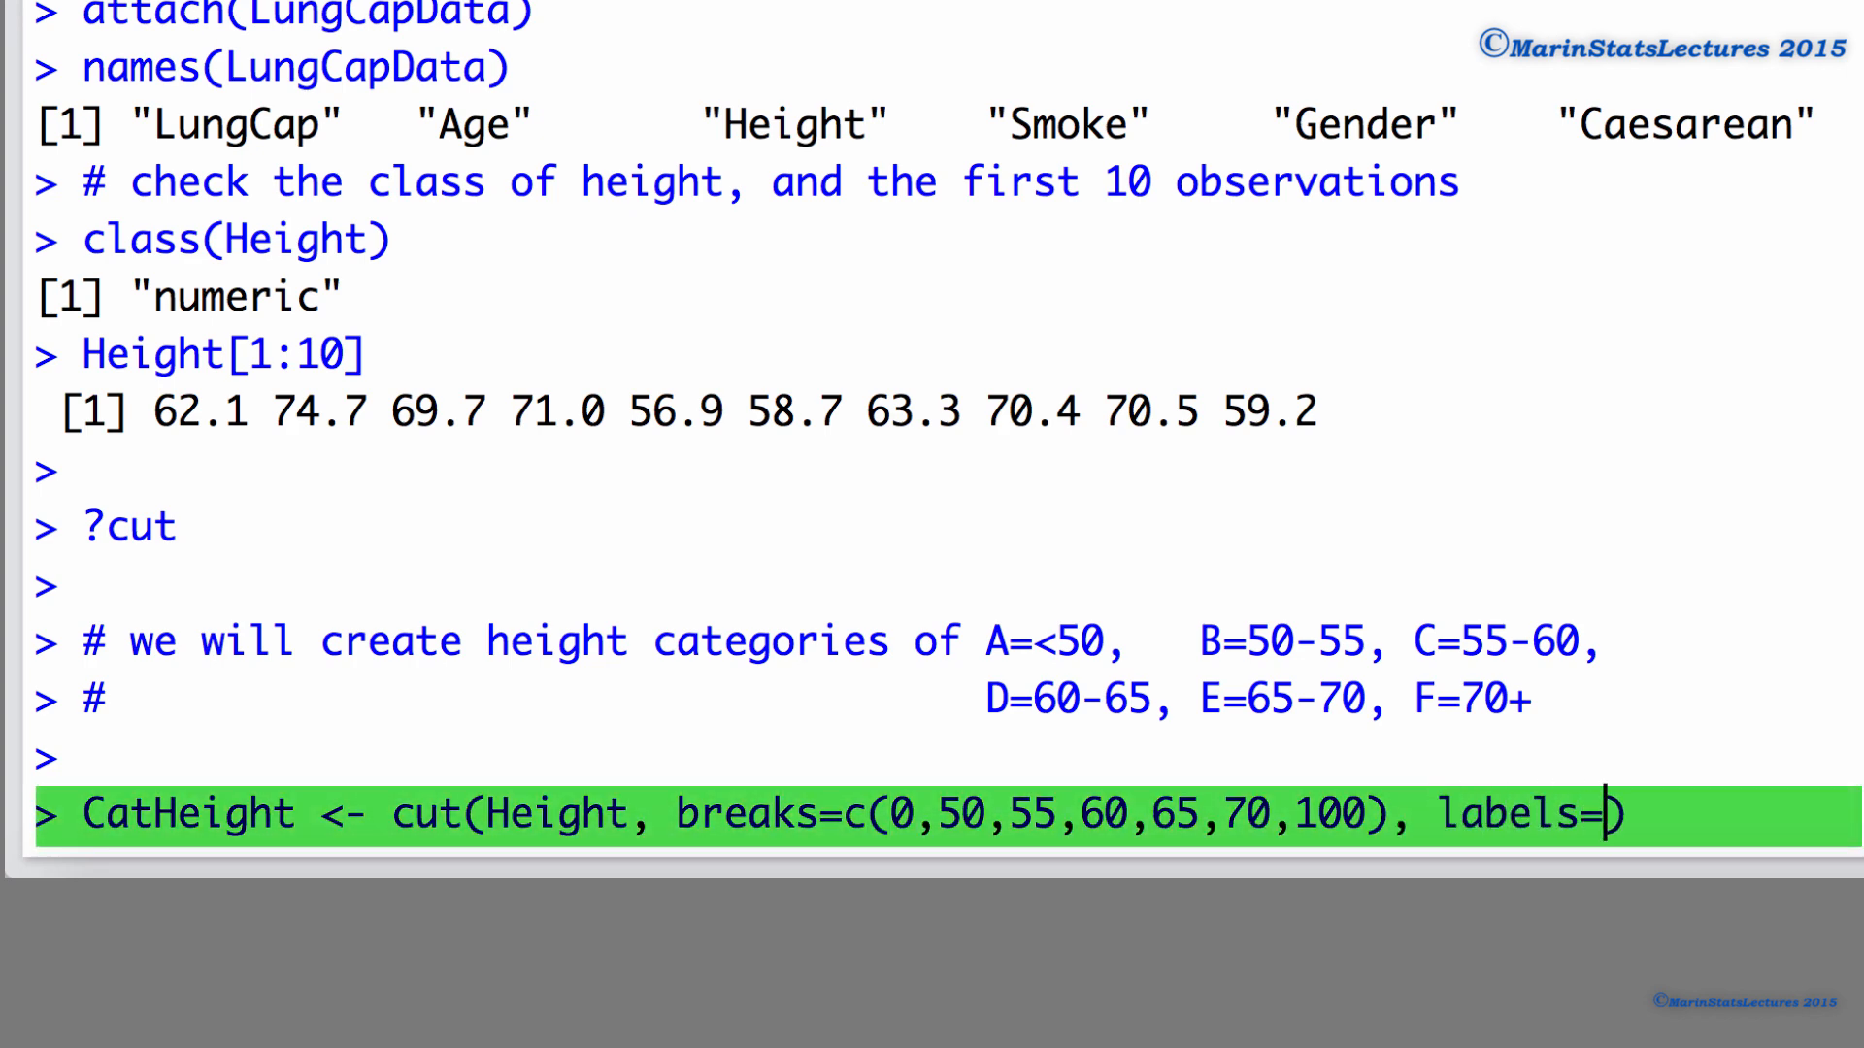
{"action": "type", "text": "c"}
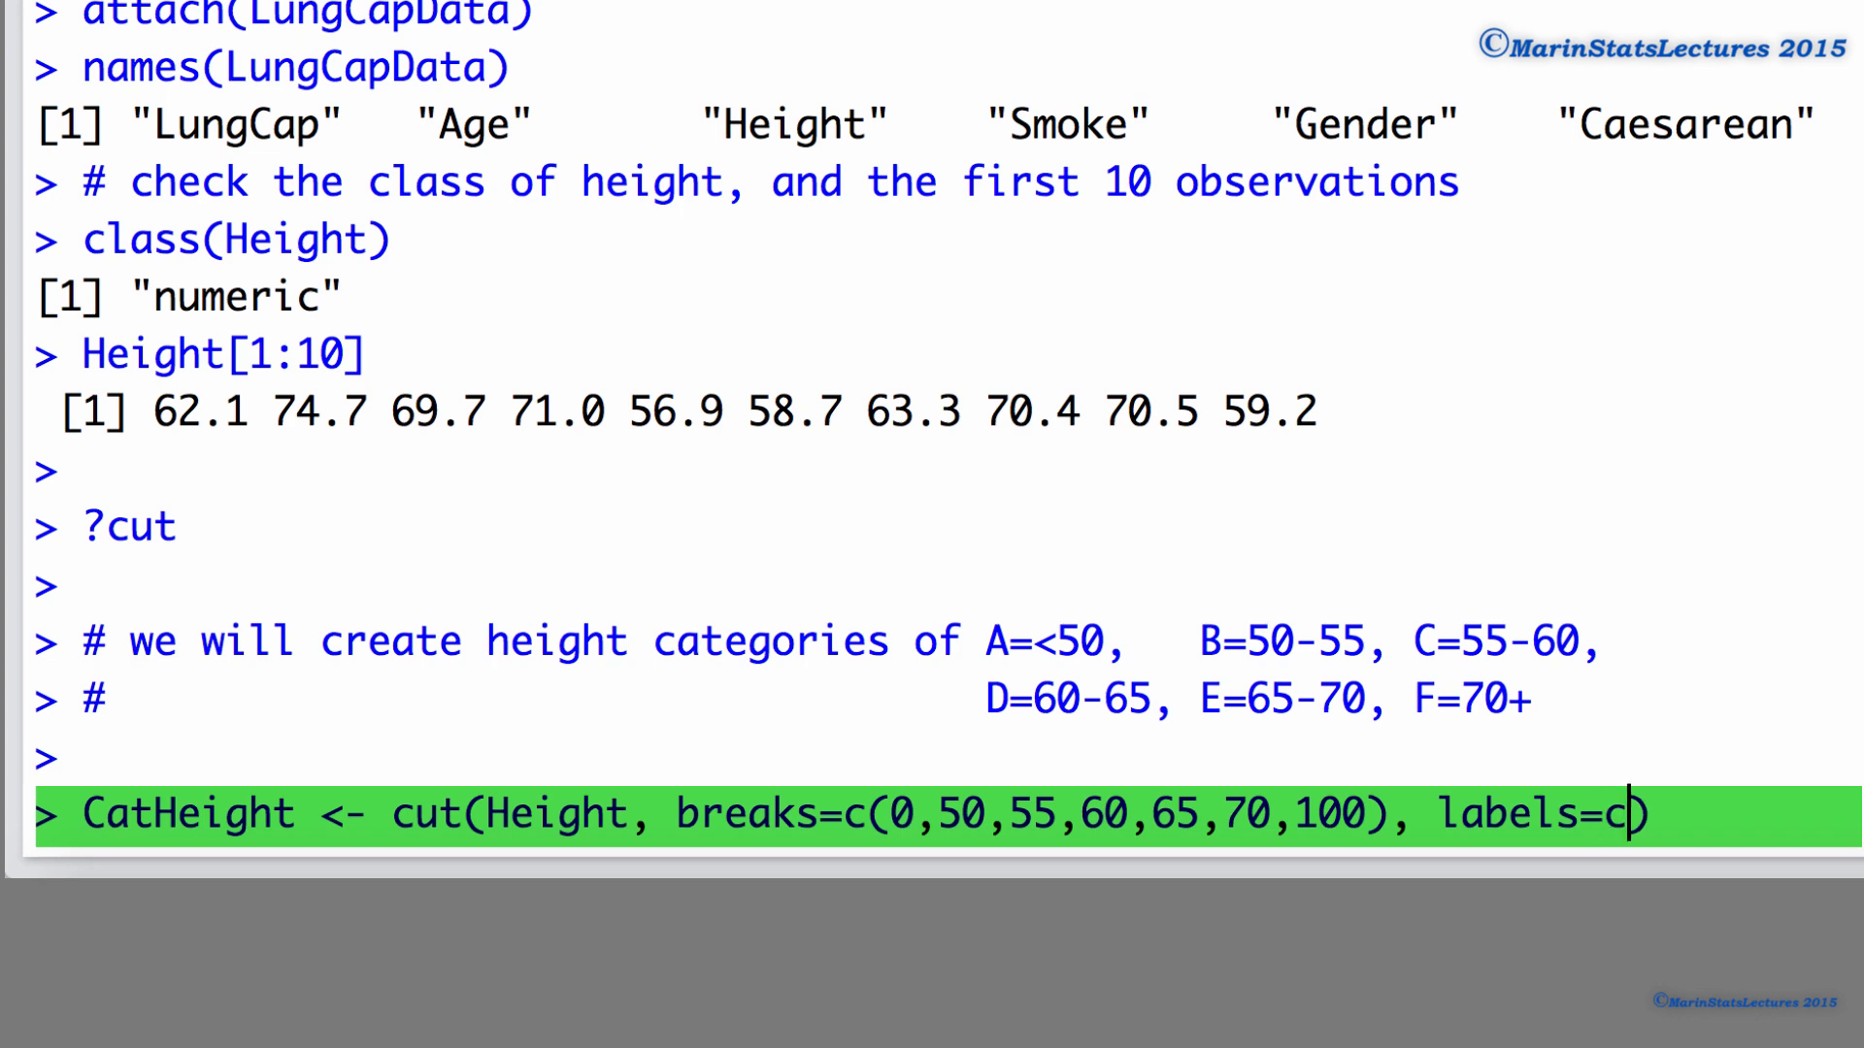
{"action": "type", "text": "(\"\")"}
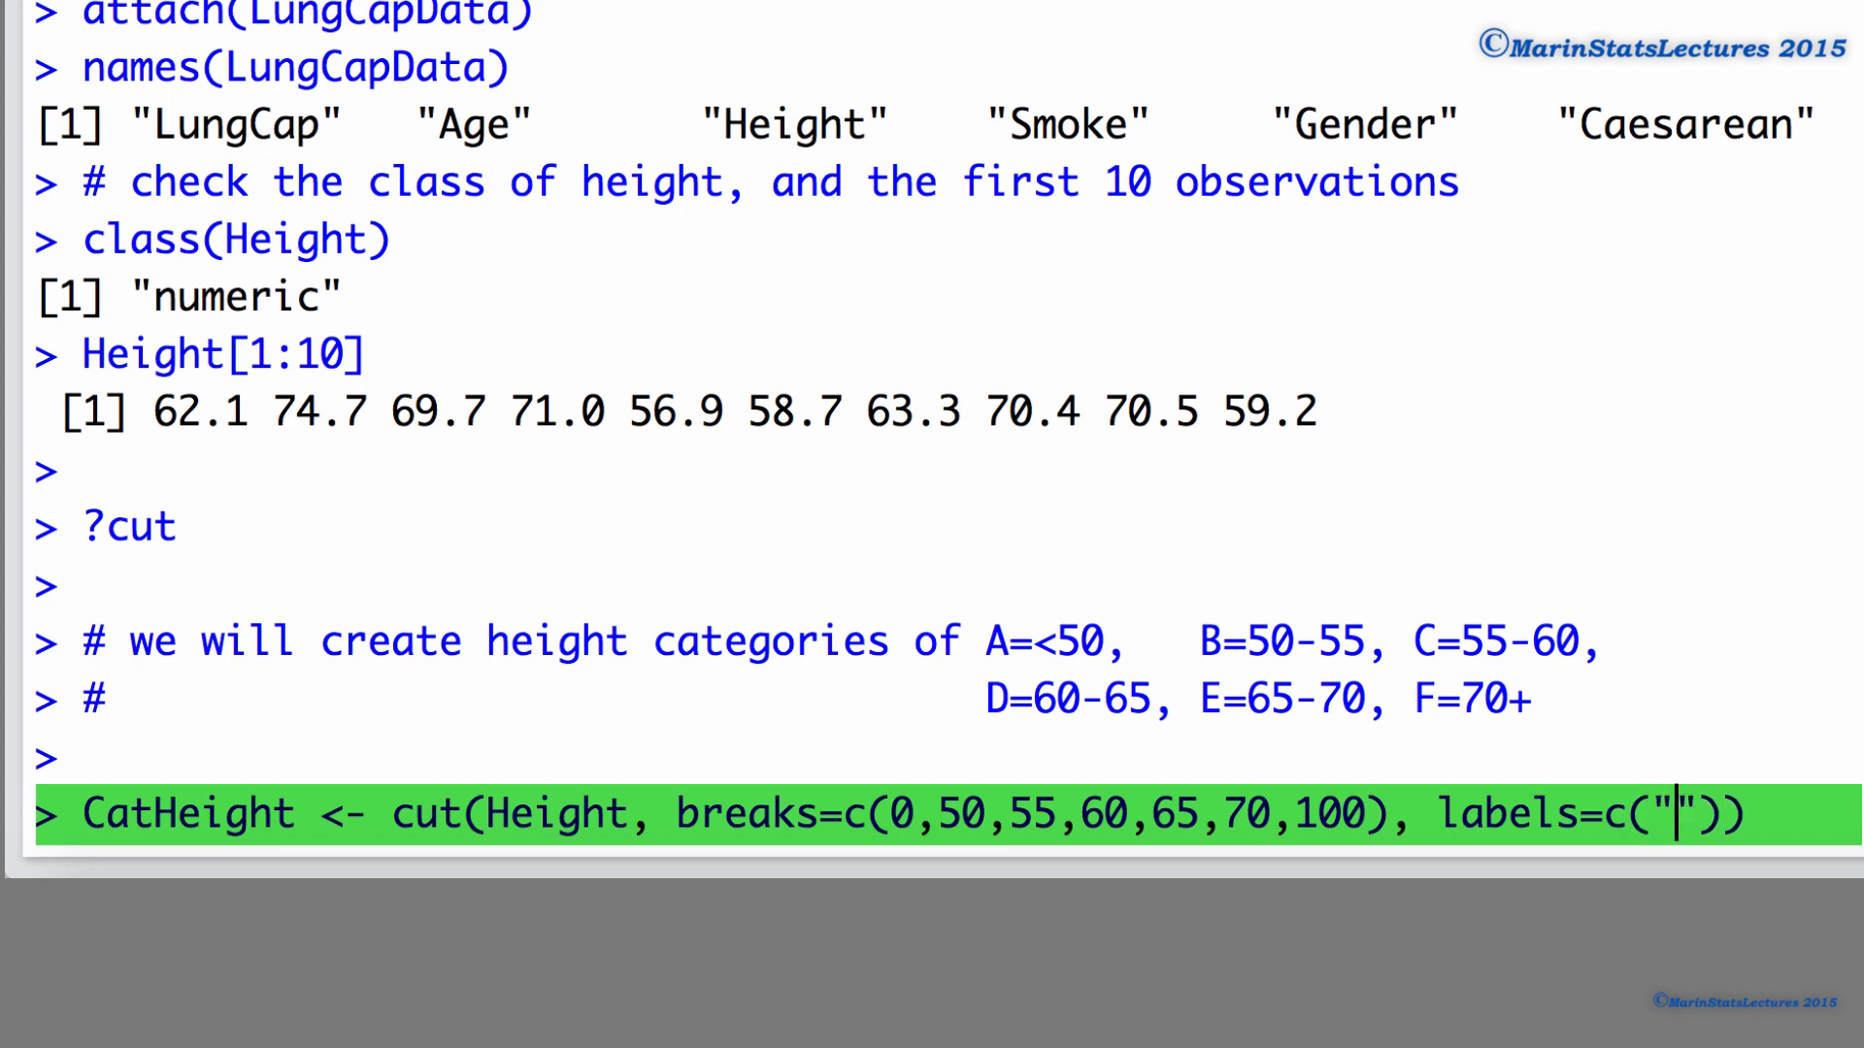
{"action": "type", "text": "A\", \"\""}
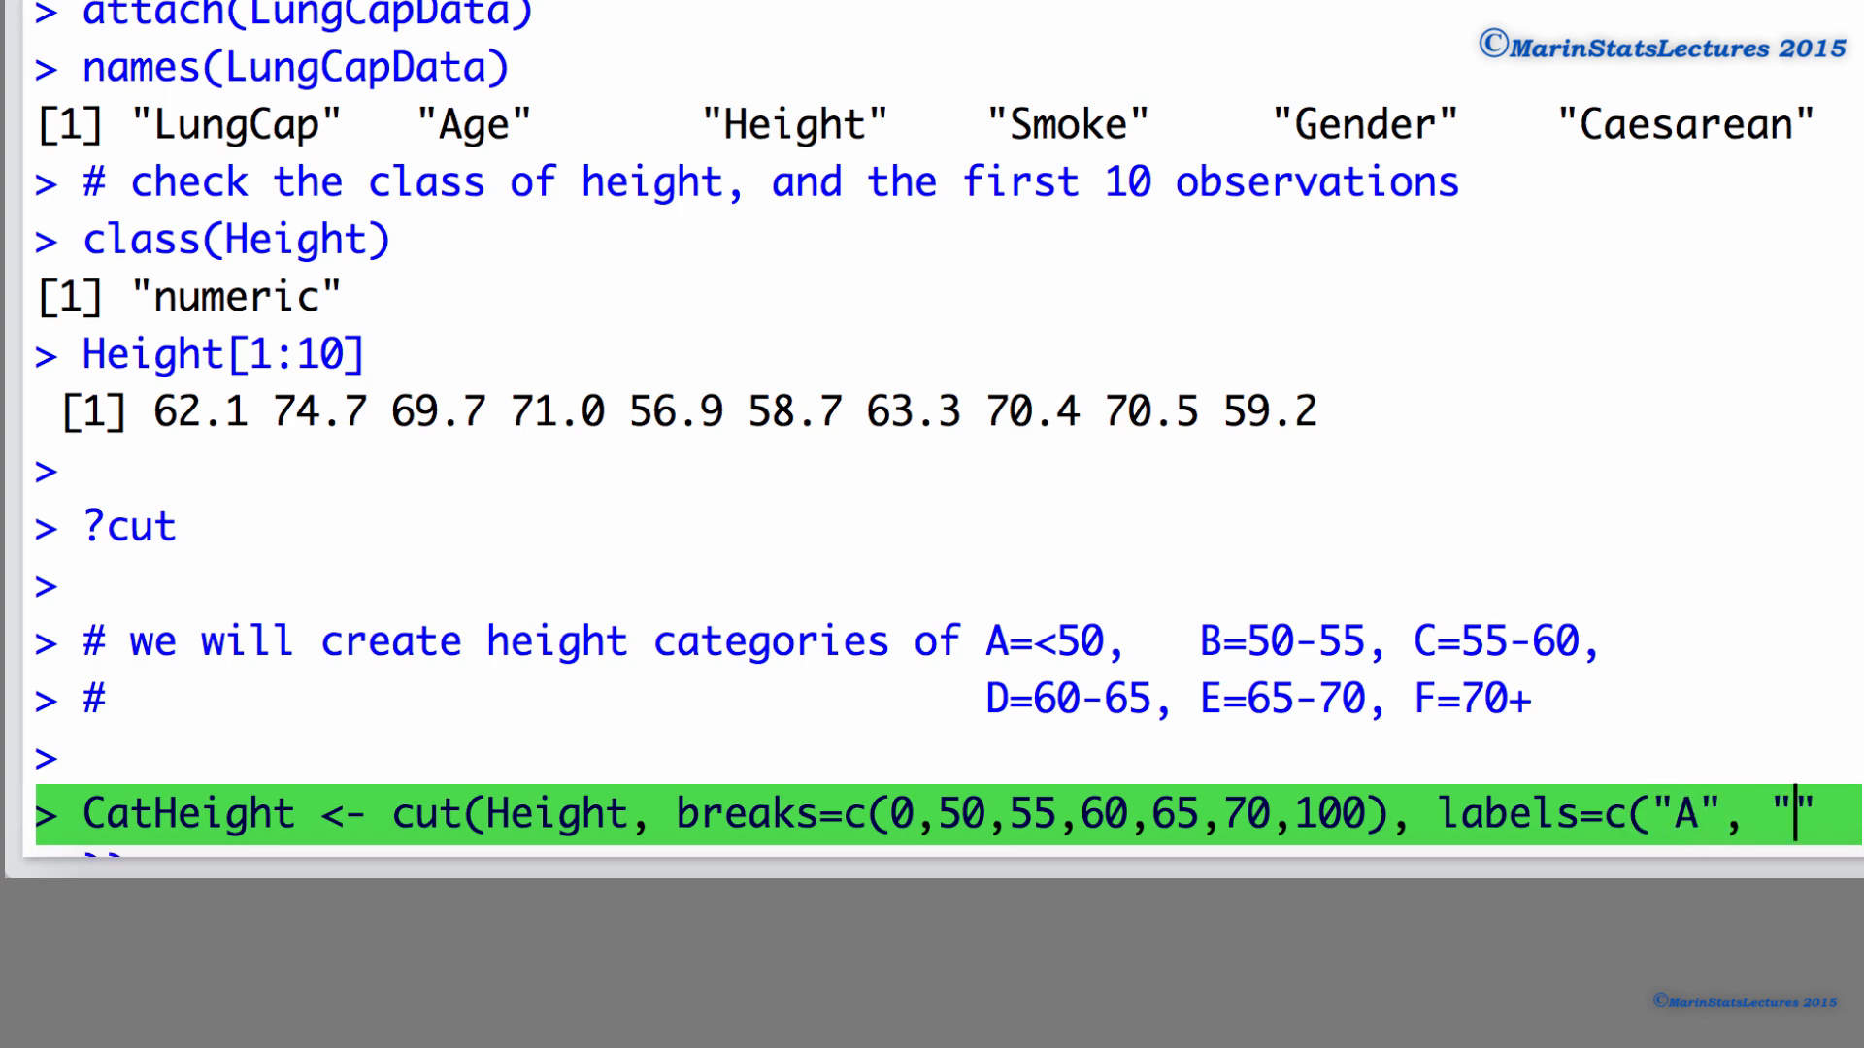
Step: Finish labels B through F and run the CatHeight command
{"action": "type", "text": "B\", \"C"}
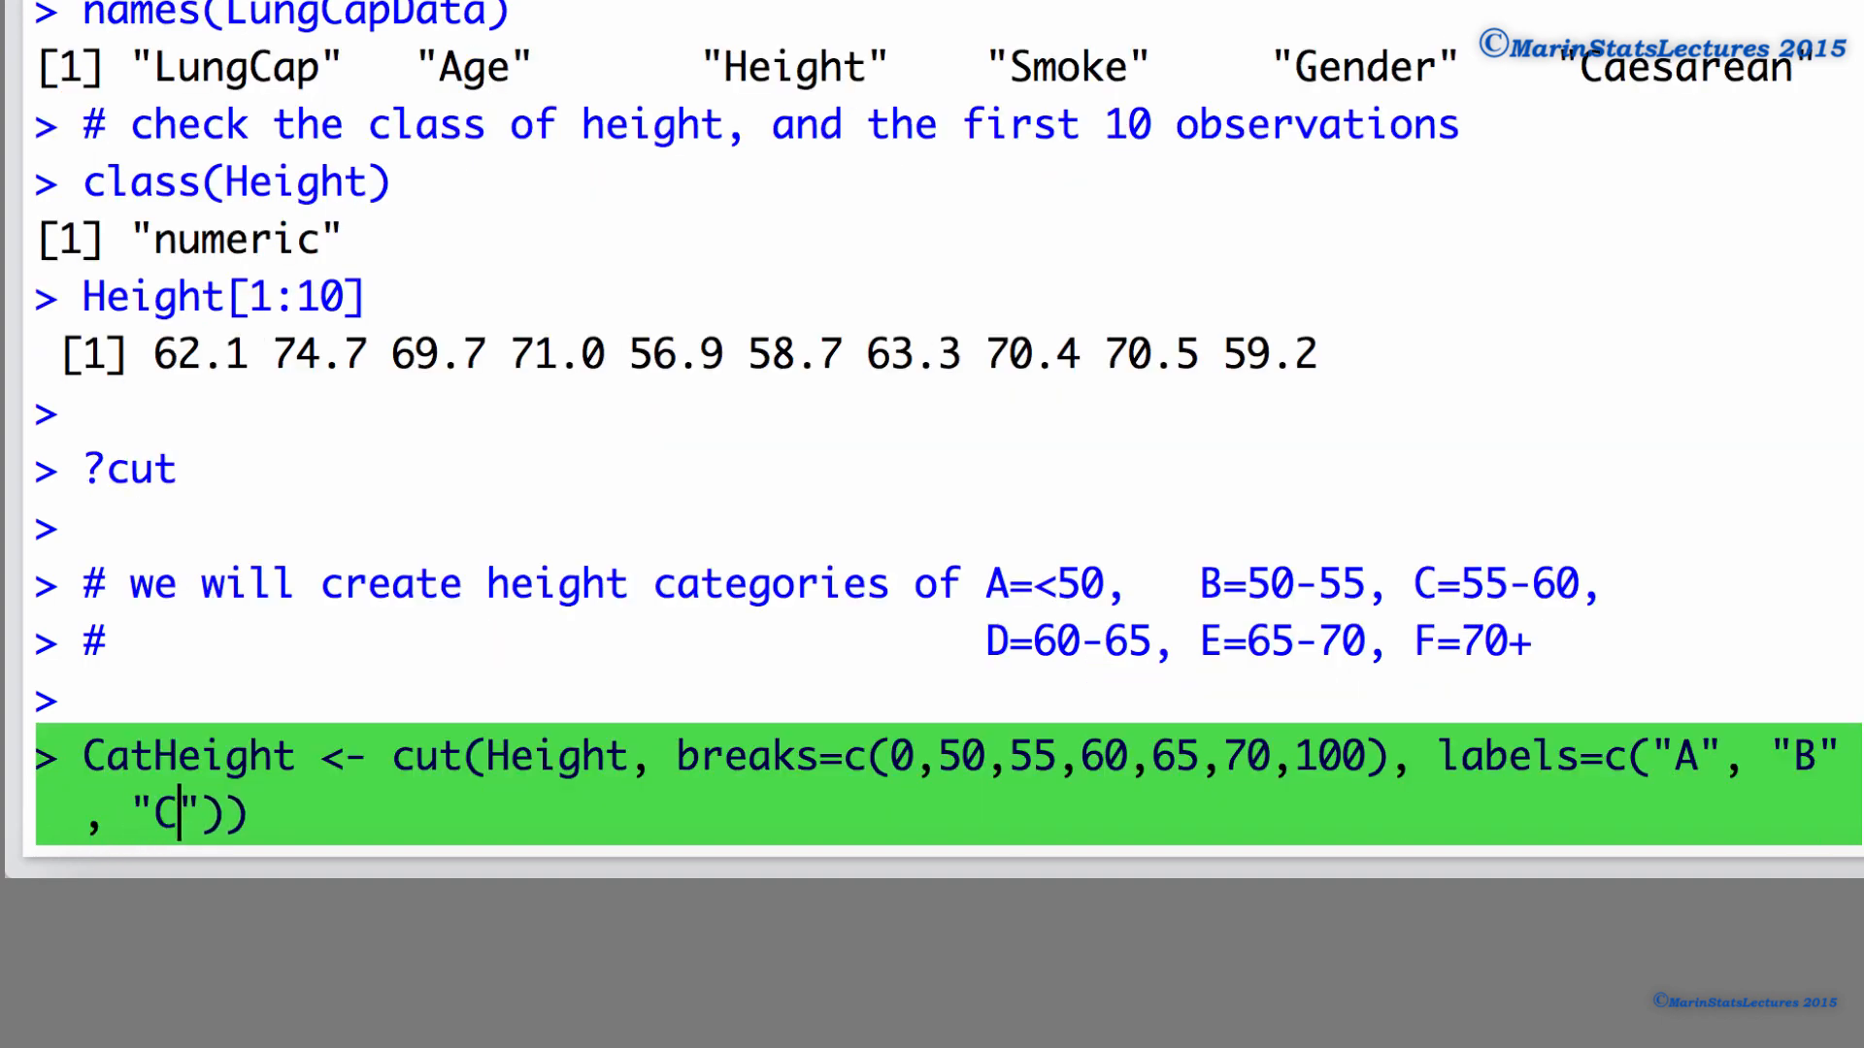
{"action": "type", "text": ", \"D\""}
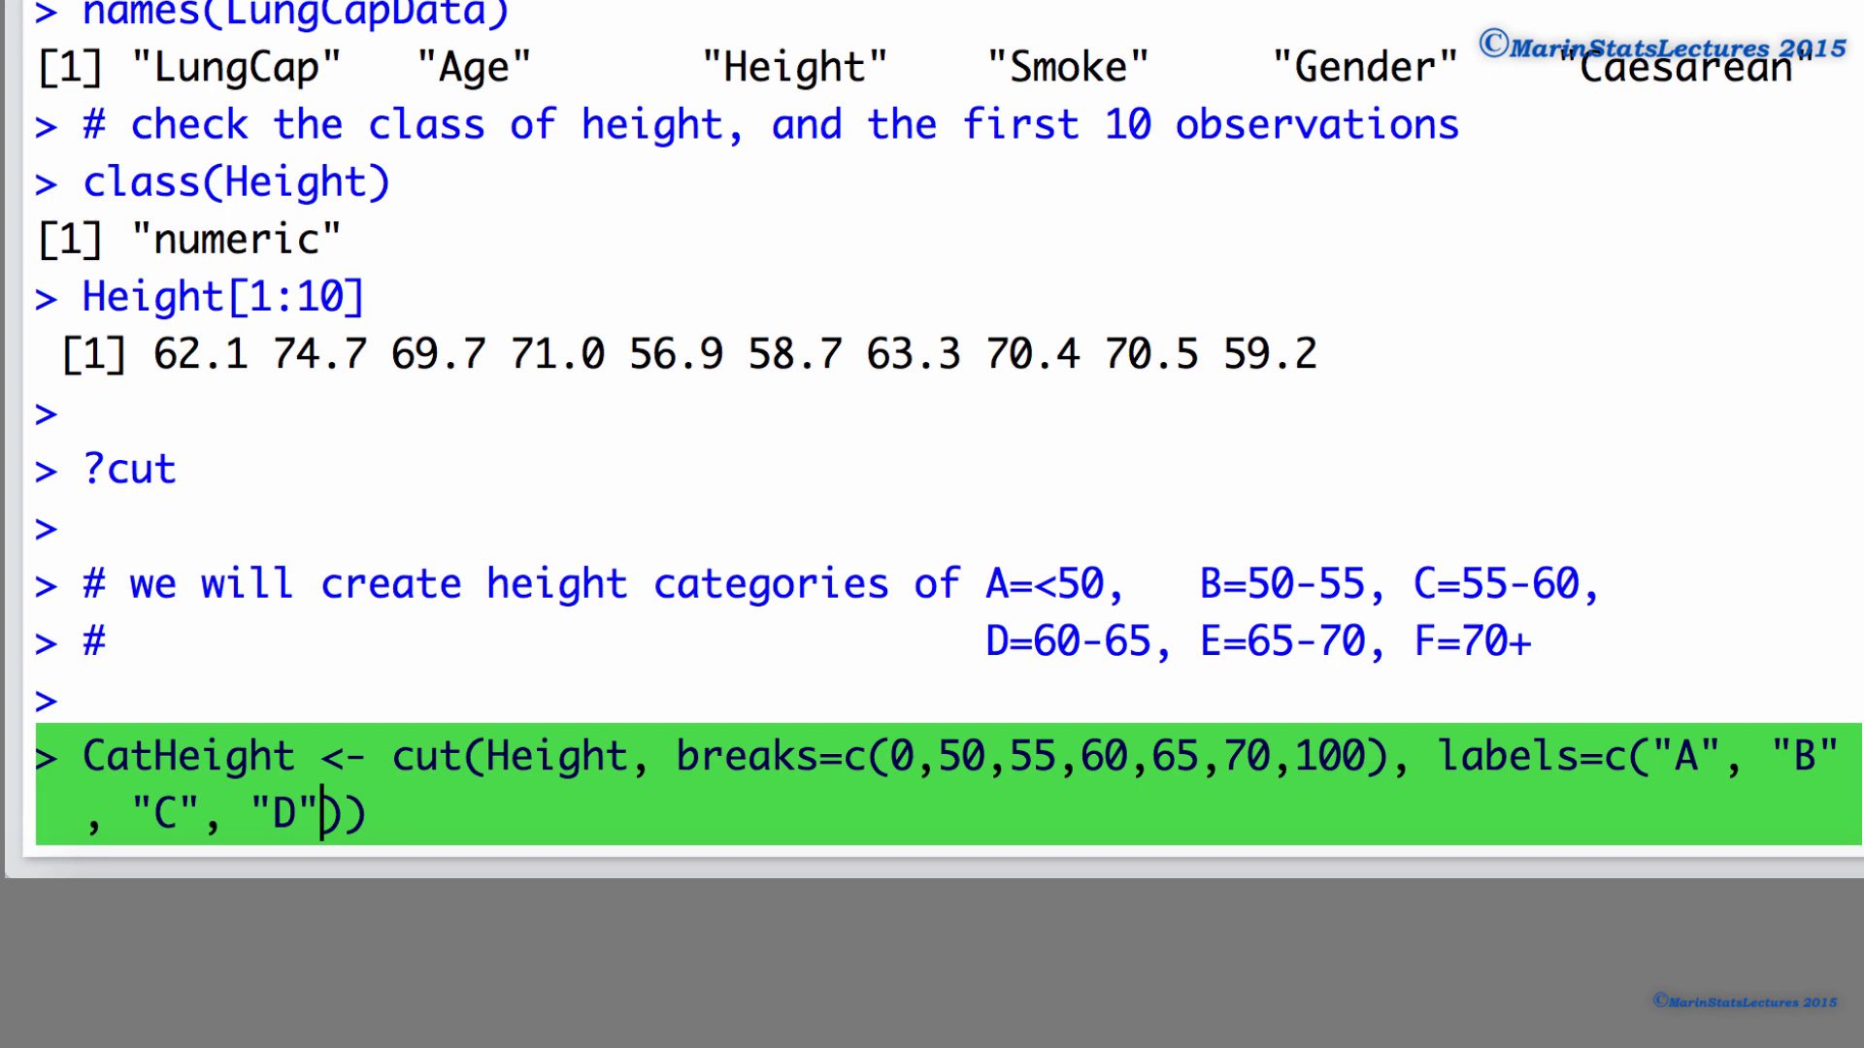
{"action": "type", "text": ", \"E\""}
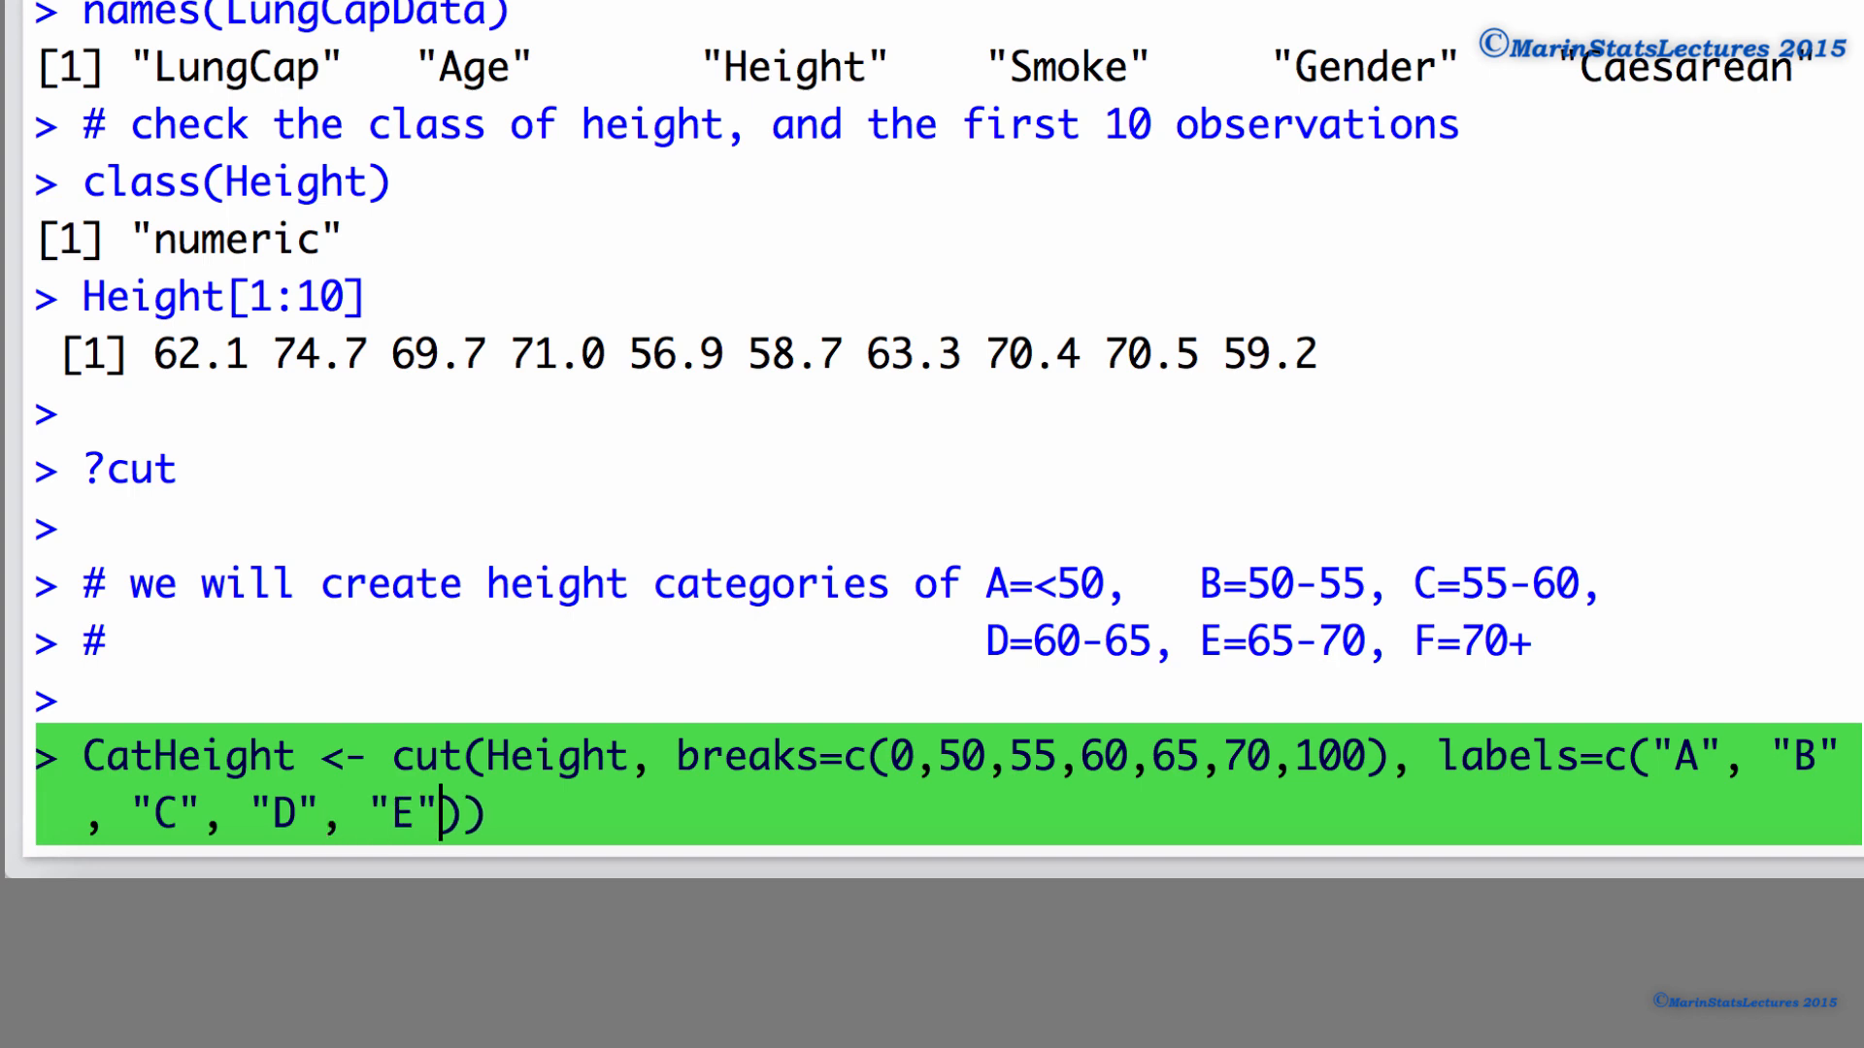
{"action": "type", "text": ", \"F\""}
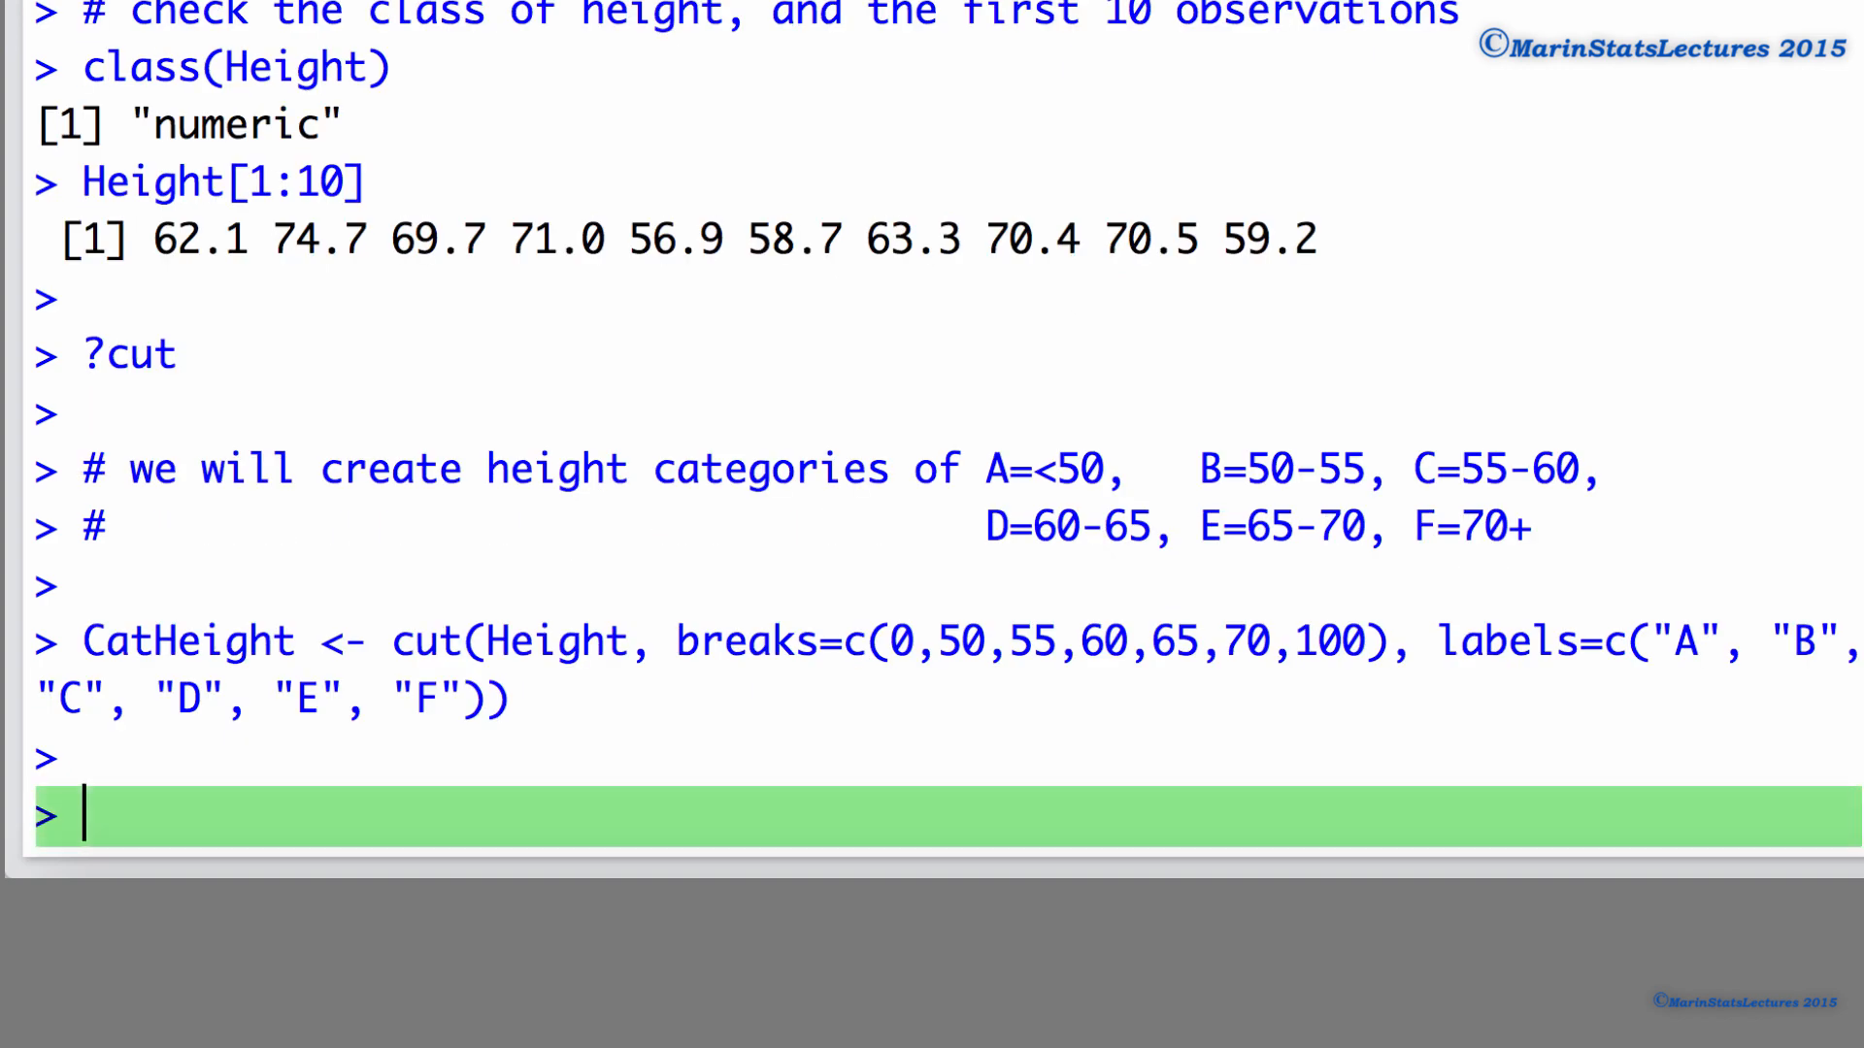
Step: Print Height[1:10] and match the height 74.7 to its category F
{"action": "type", "text": "Height[1]"}
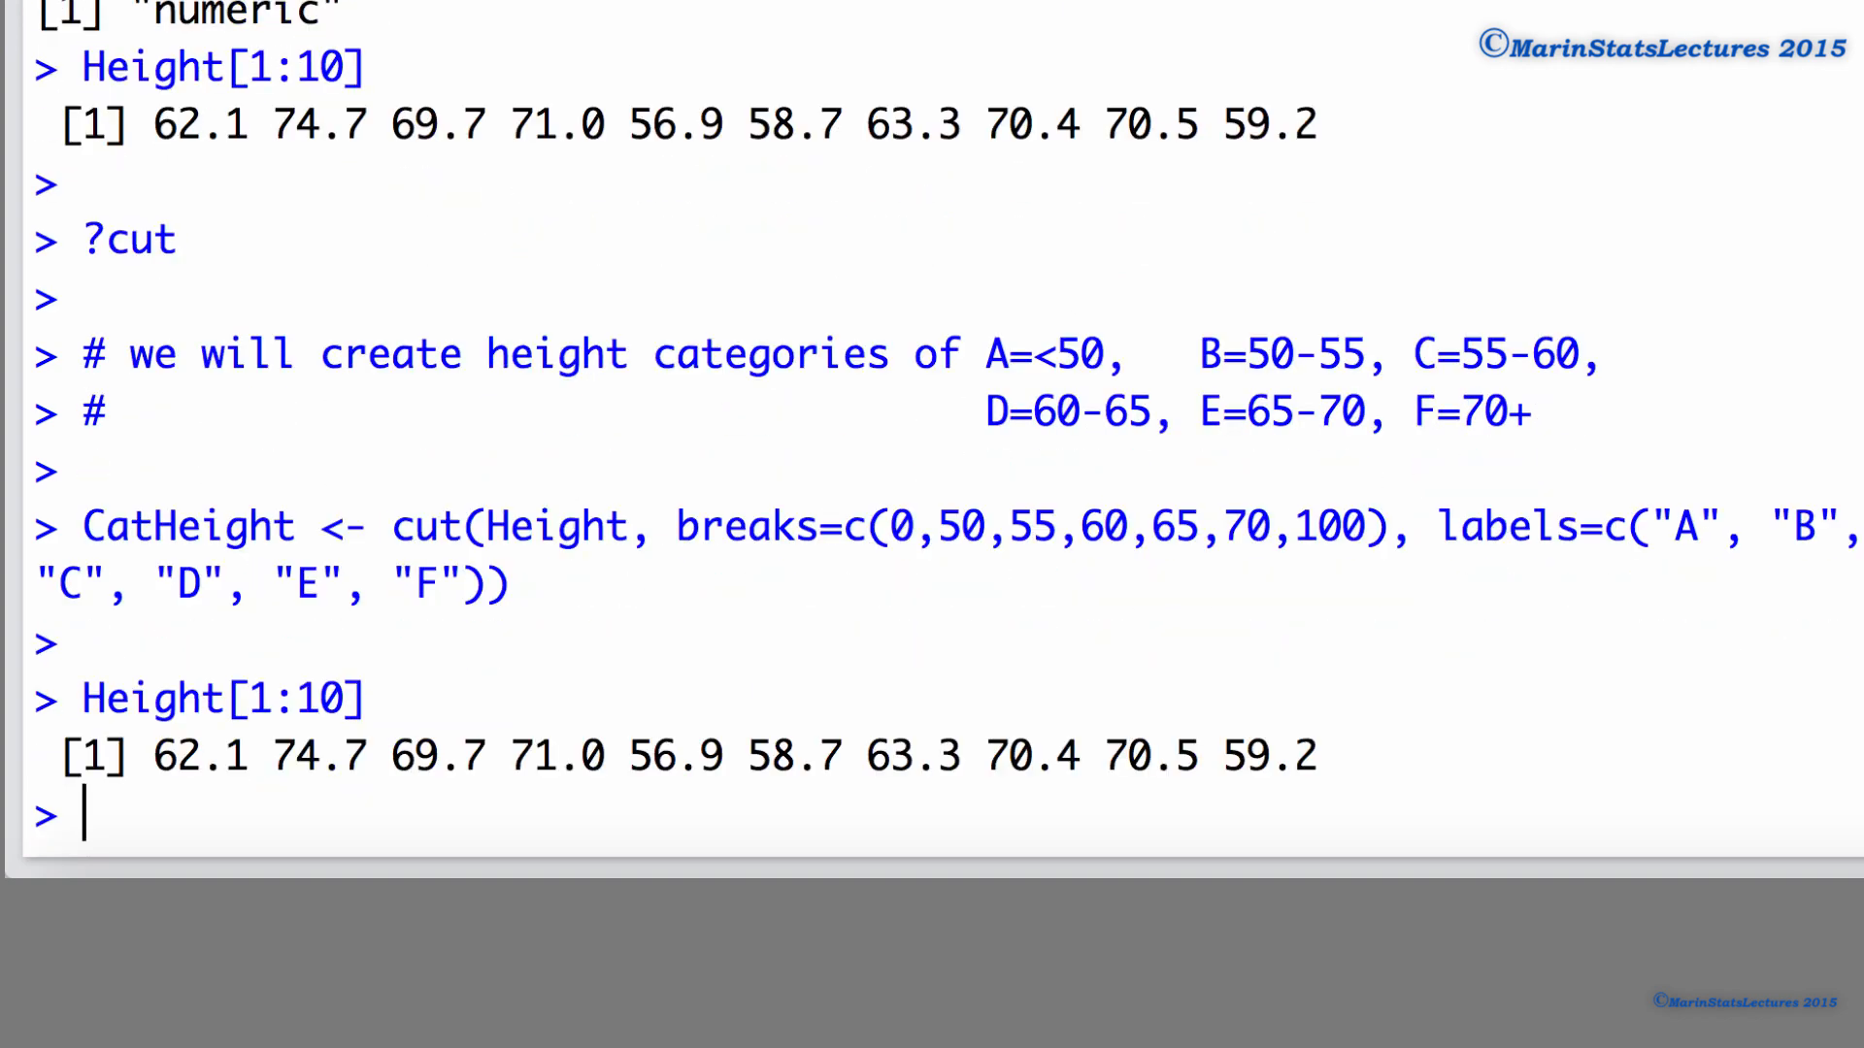
{"action": "type", "text": "Height[1:10]"}
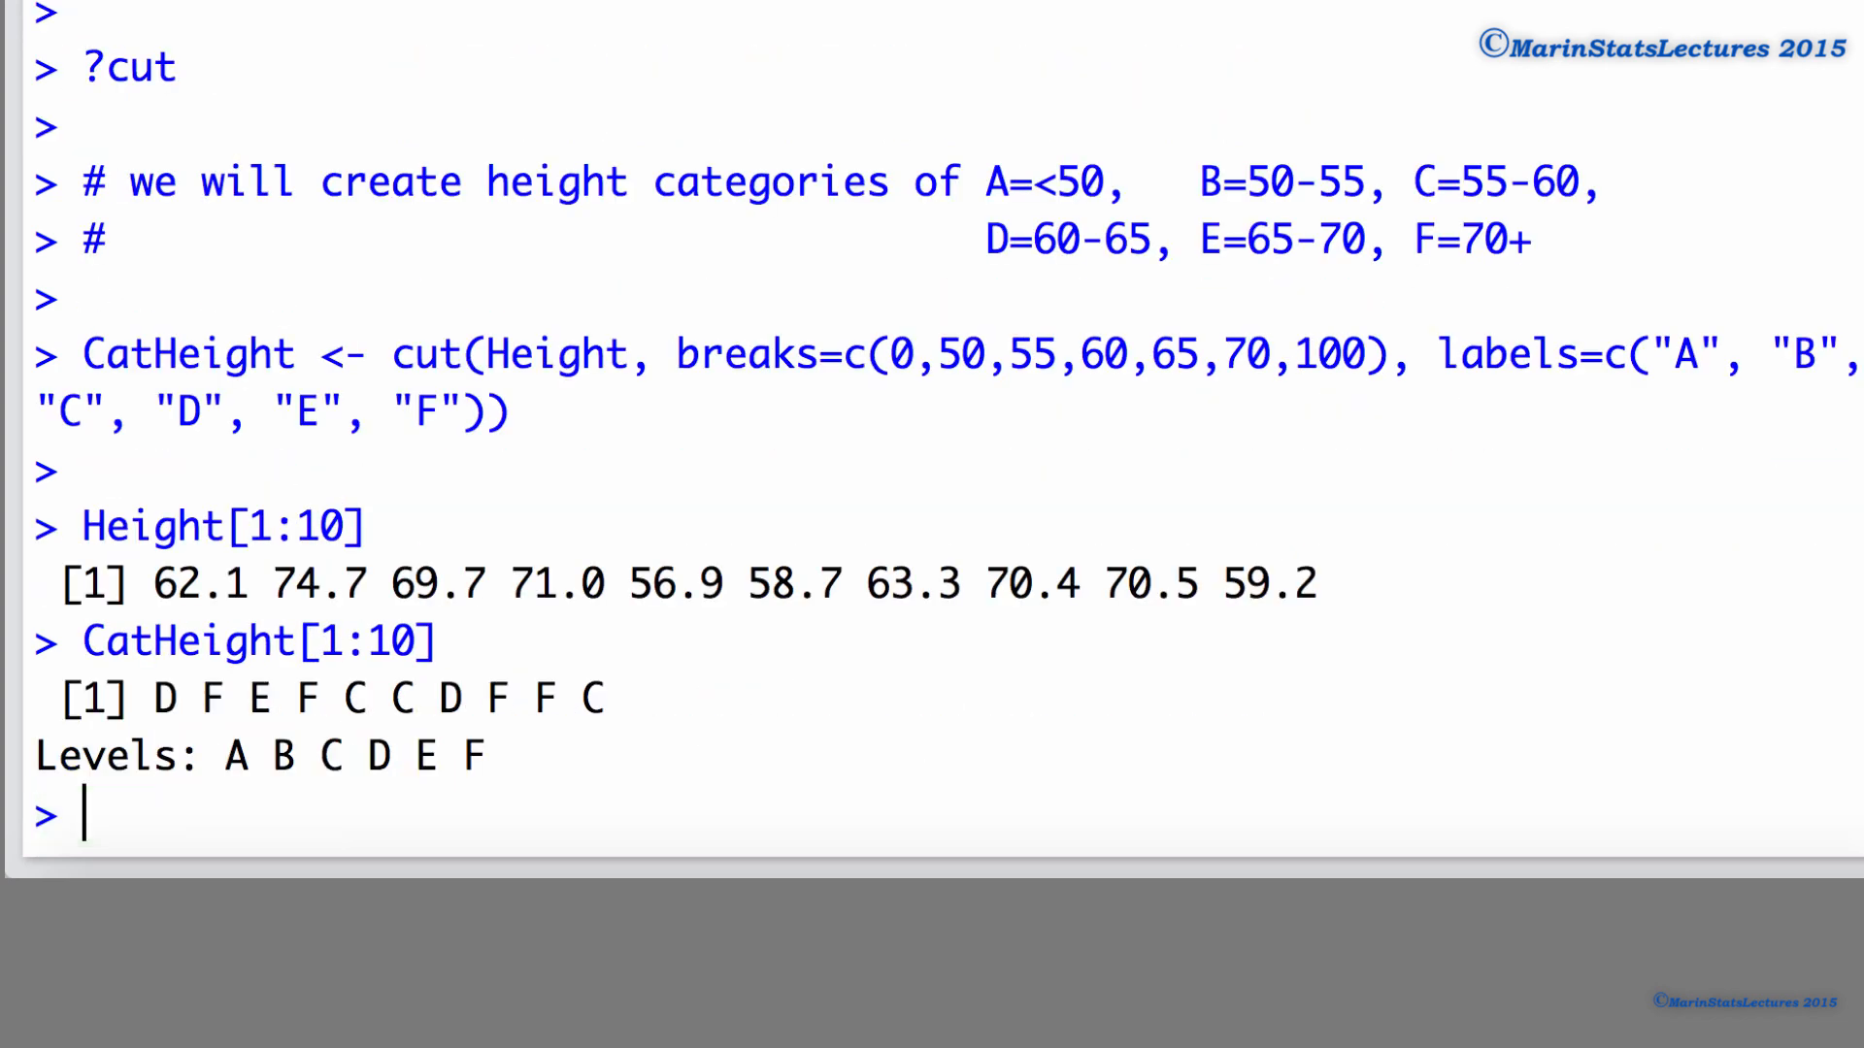
{"action": "double_click", "coordinate": [190, 584]}
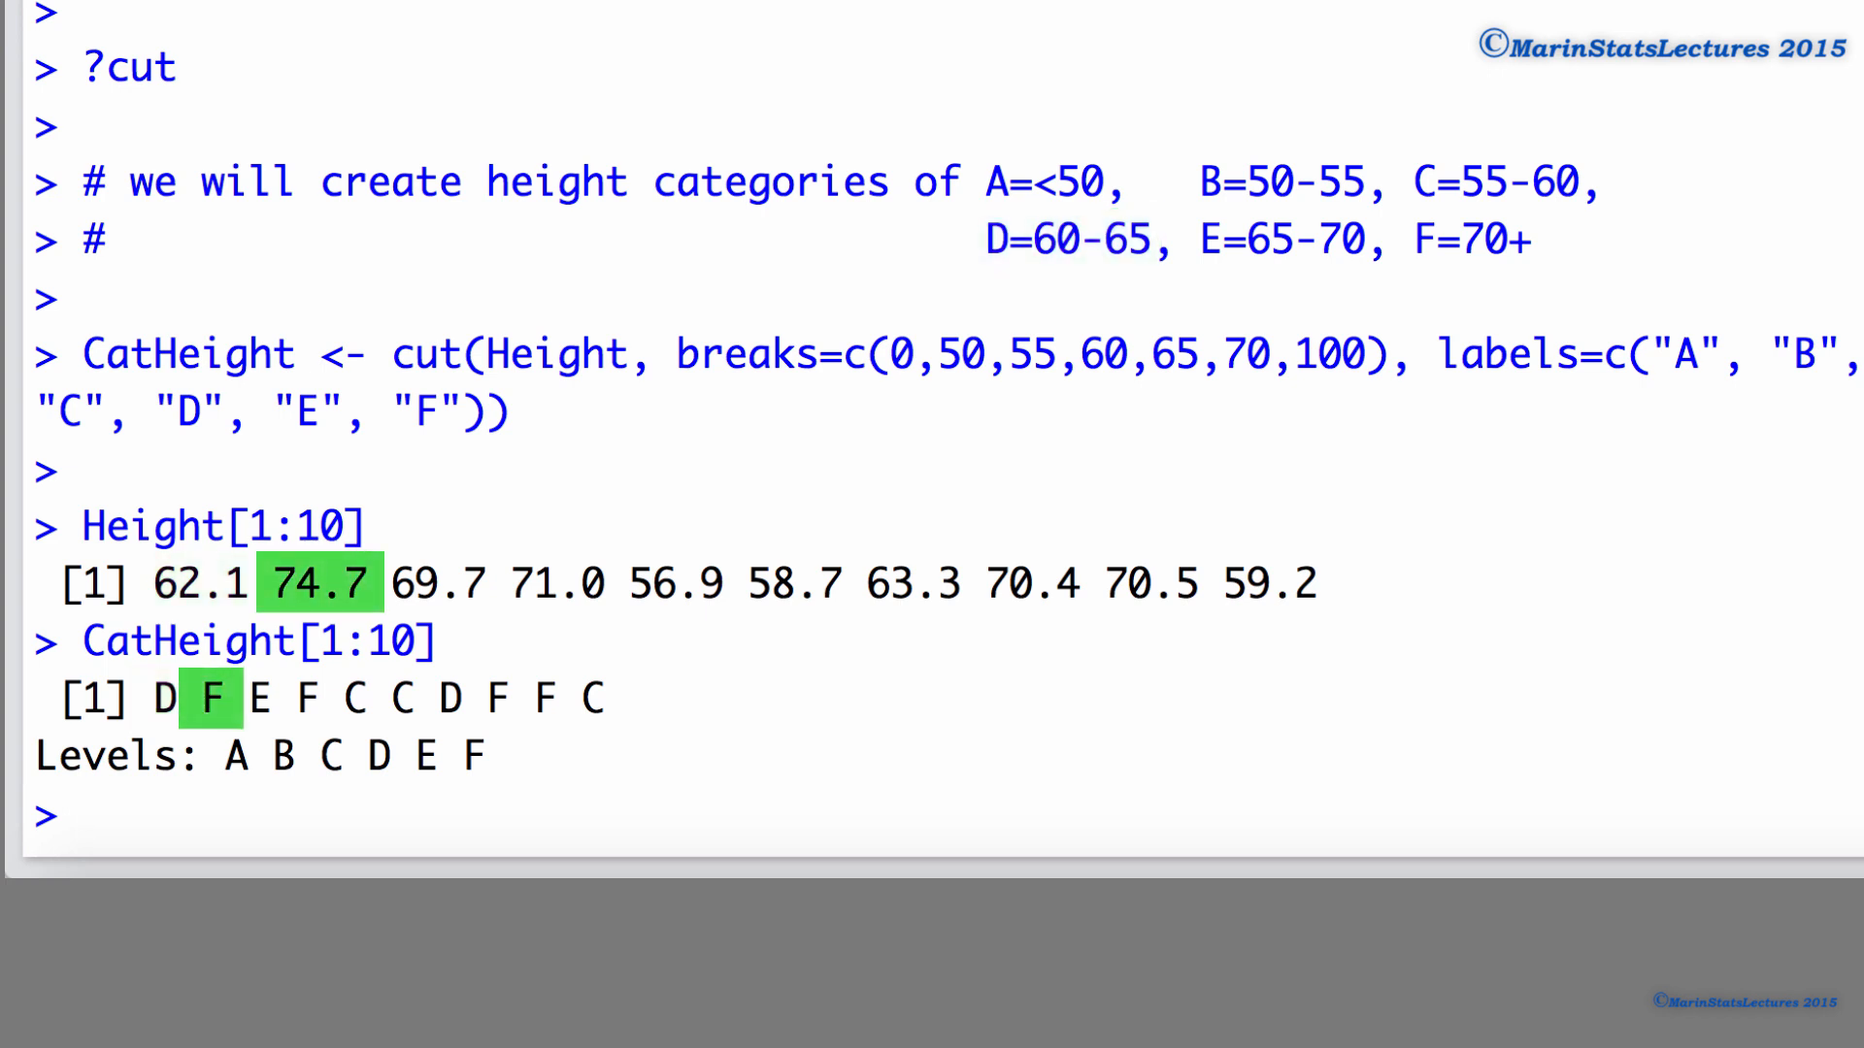
{"action": "double_click", "coordinate": [1469, 240]}
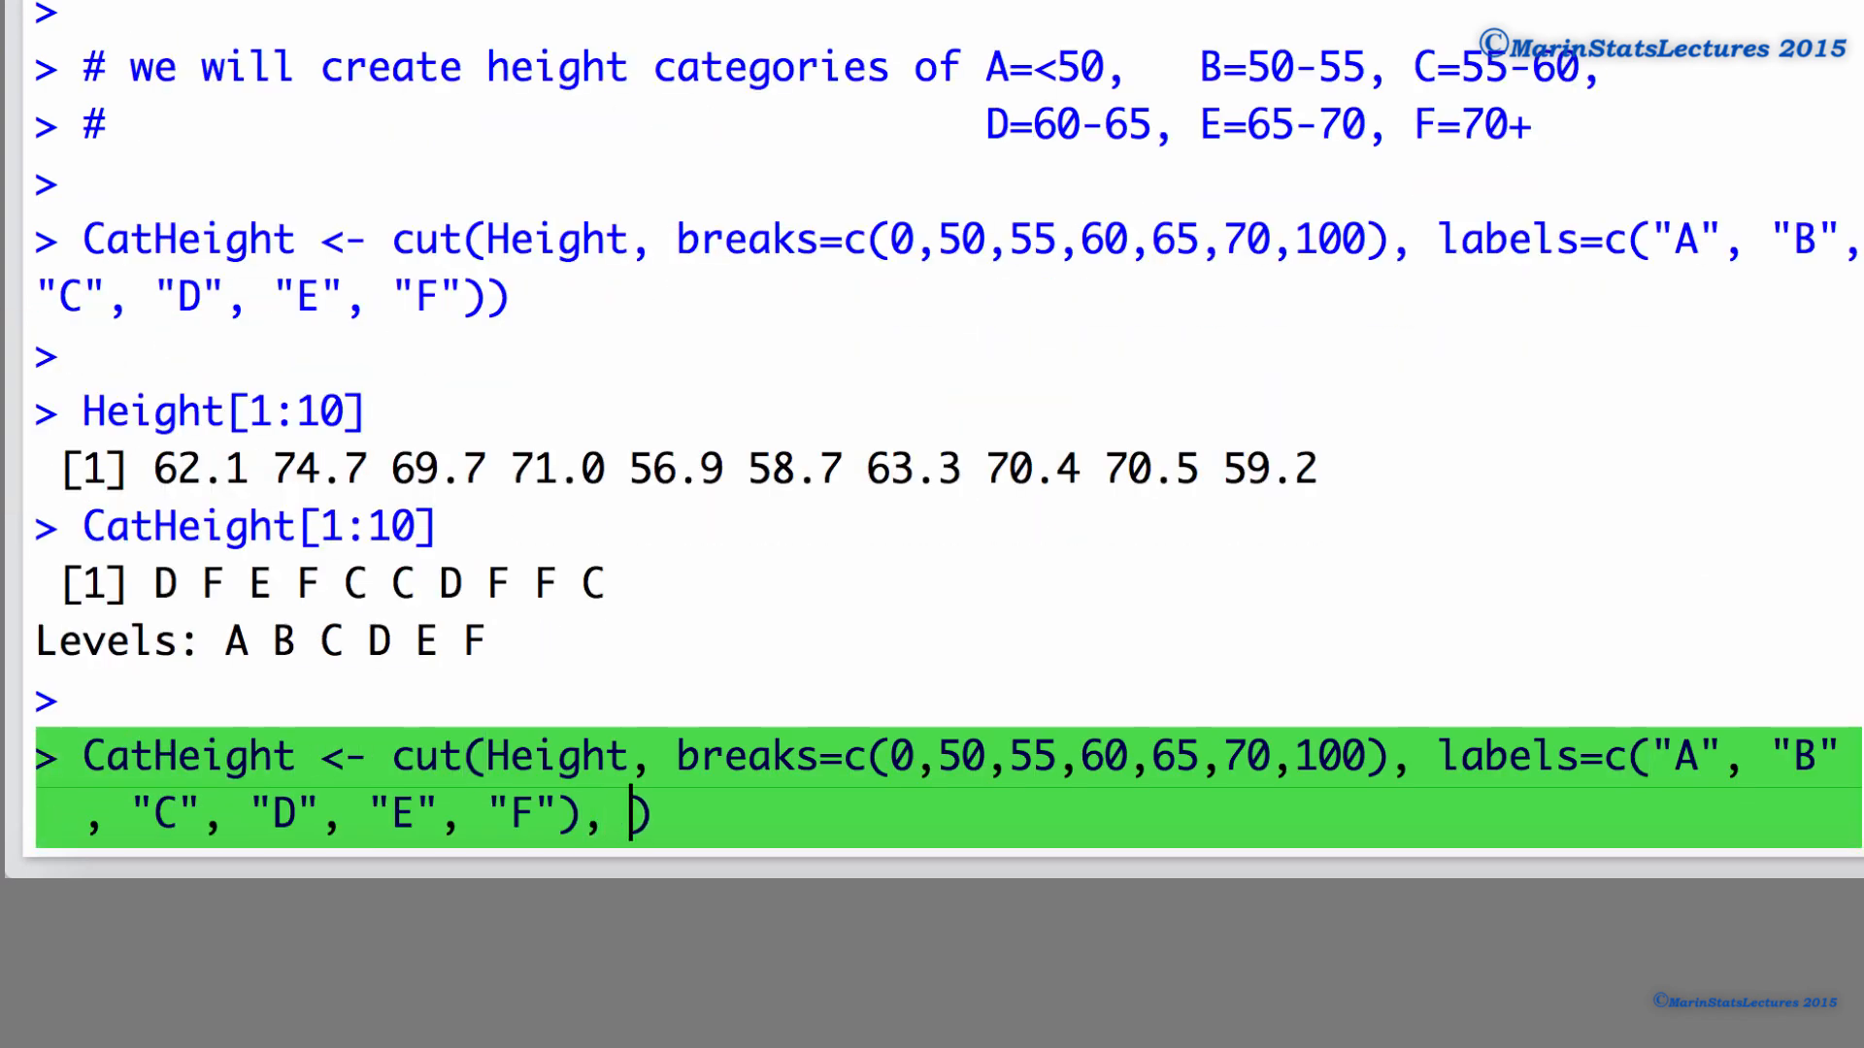
Step: Append right=FALSE to the cut command and run it
{"action": "type", "text": "right"}
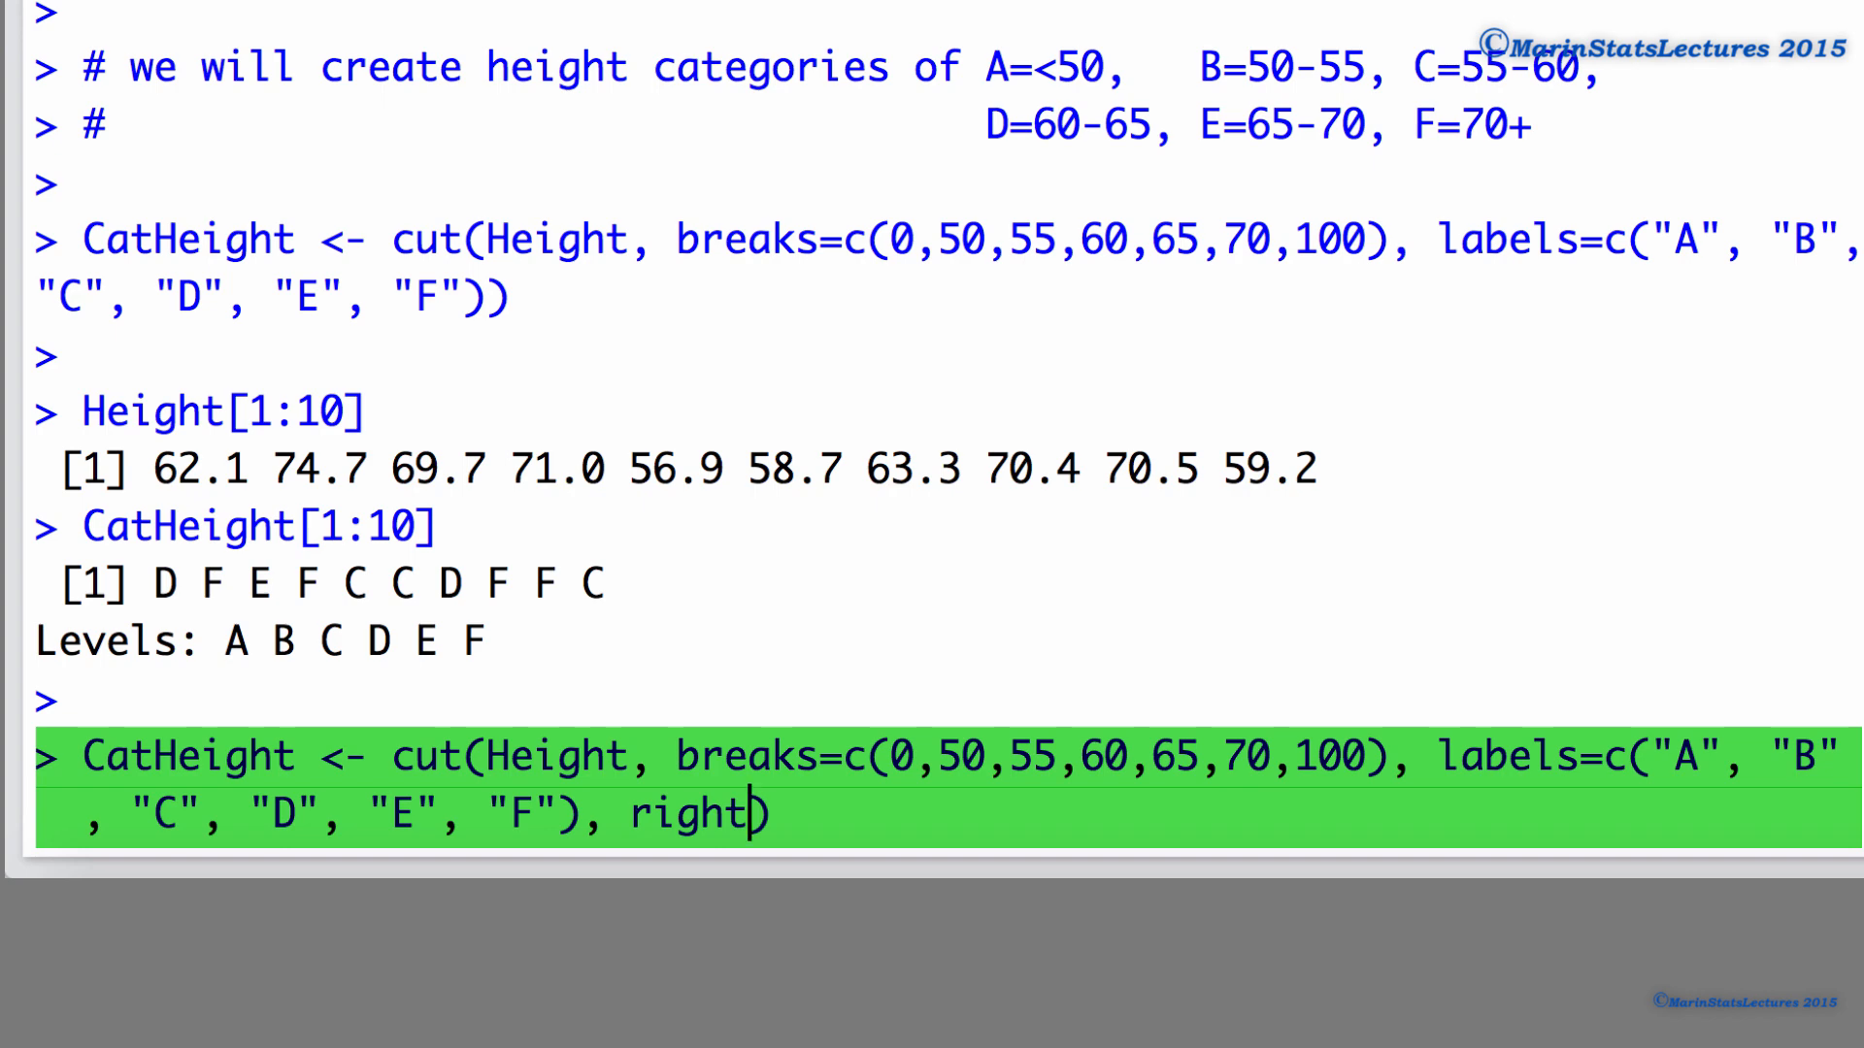
{"action": "type", "text": "=FALSE"}
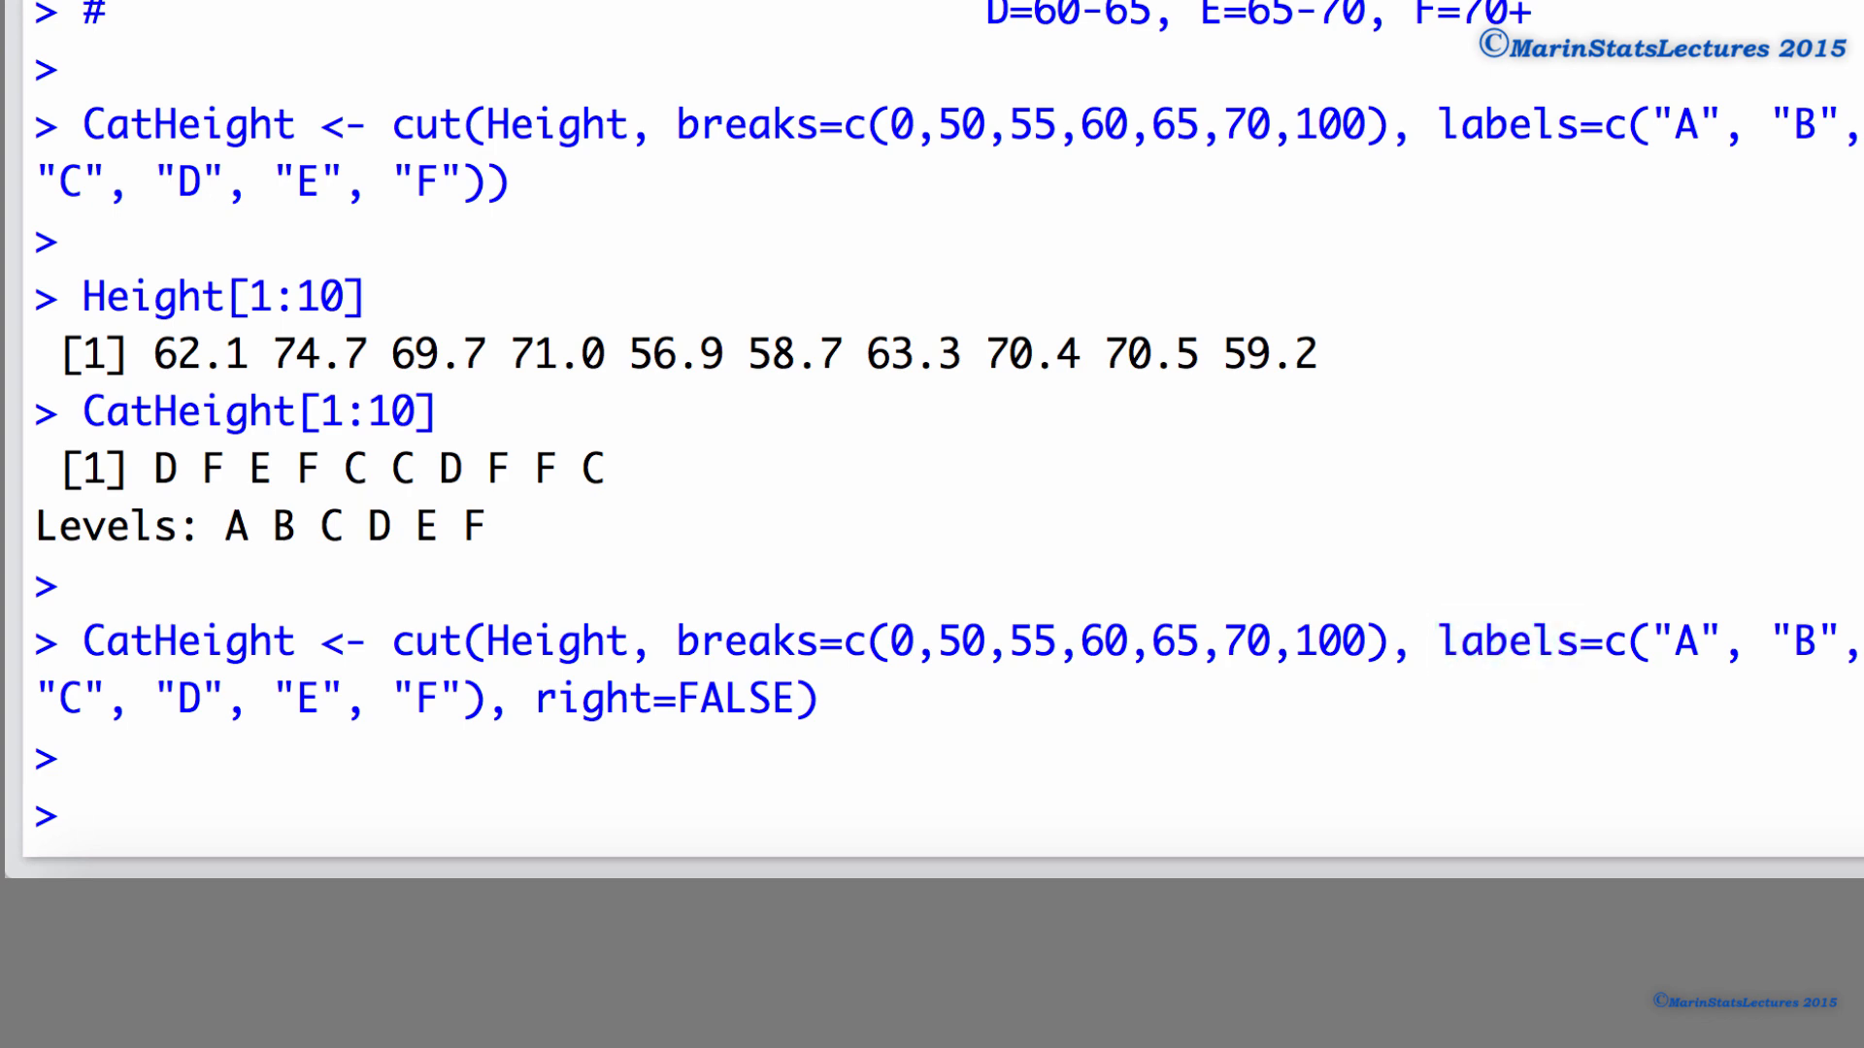
Step: Recall the labelled cut command and Height[1:10], then start removing the labels argument
{"action": "type", "text": "CatHeight <- cut(Height, breaks=c(0,50,55,60,65,70,100), labels=c(\"A\", \"B\", \"C\", \"D\", \"E\", \"F\"))"}
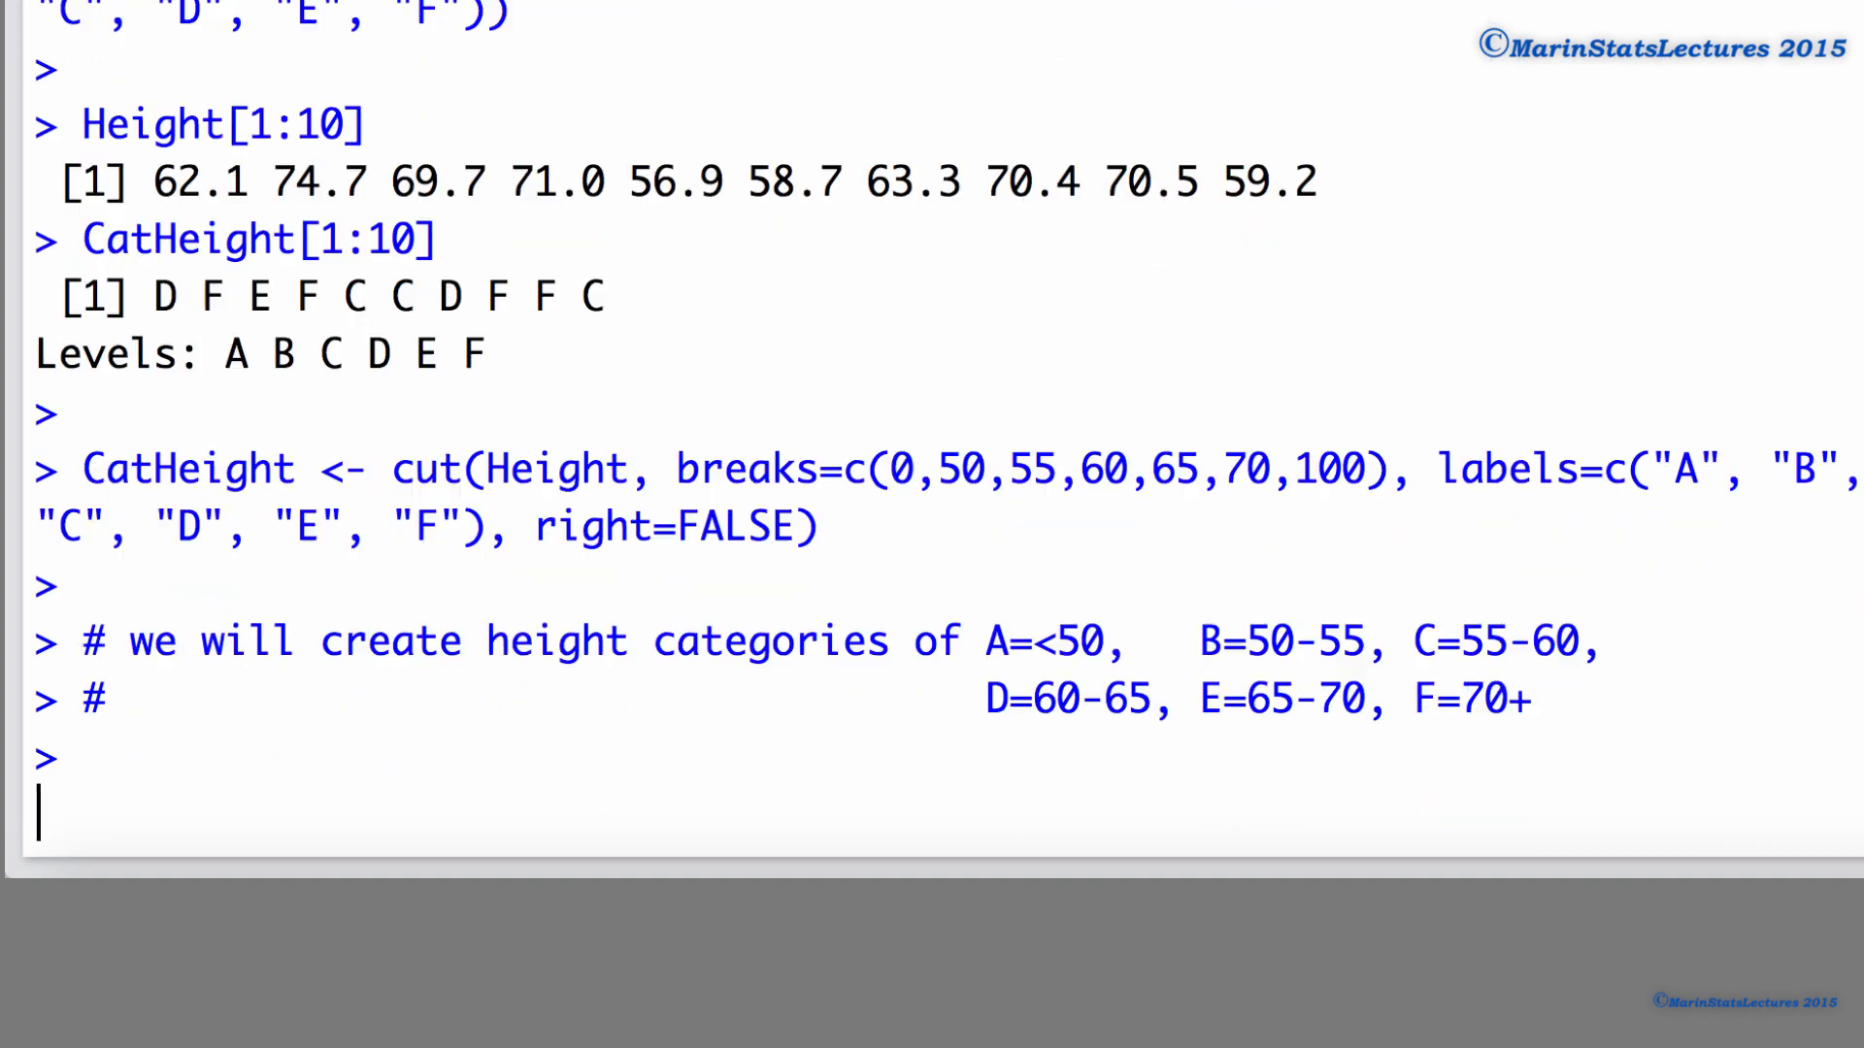
{"action": "type", "text": "Height[1:10]"}
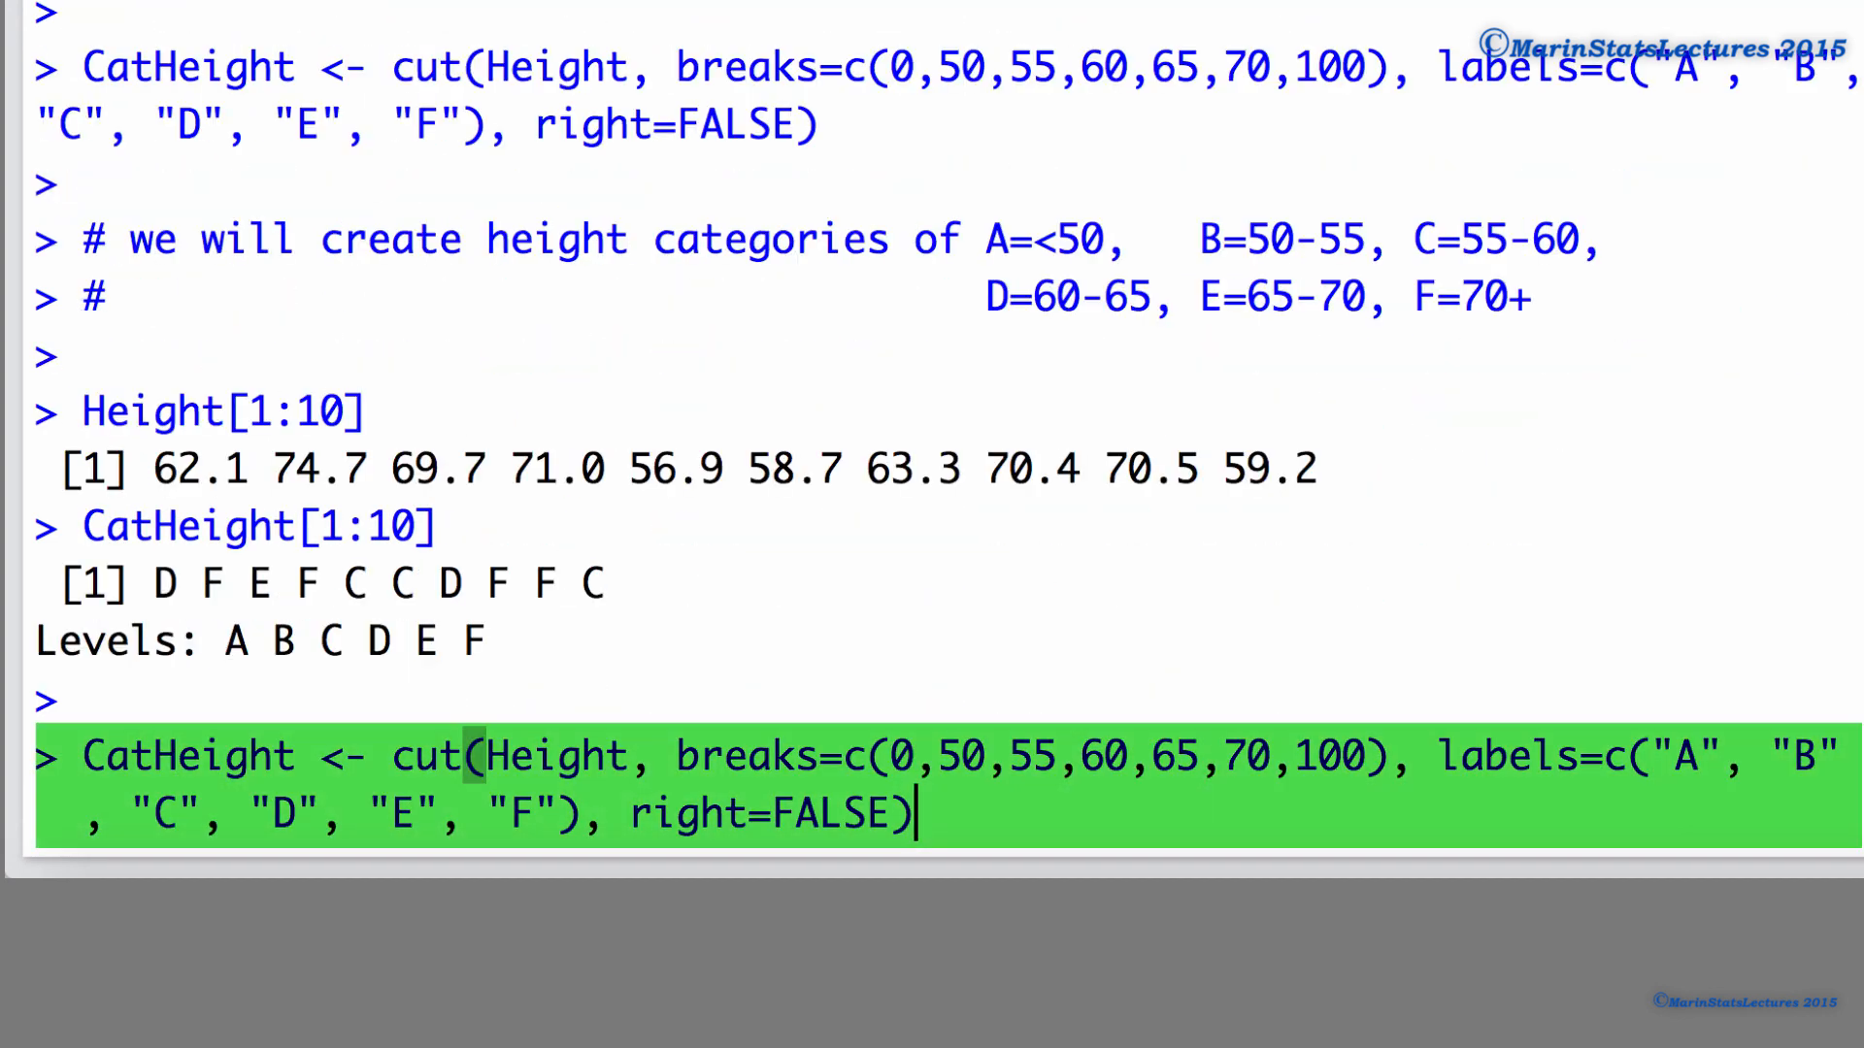
{"action": "left_click", "coordinate": [641, 817]}
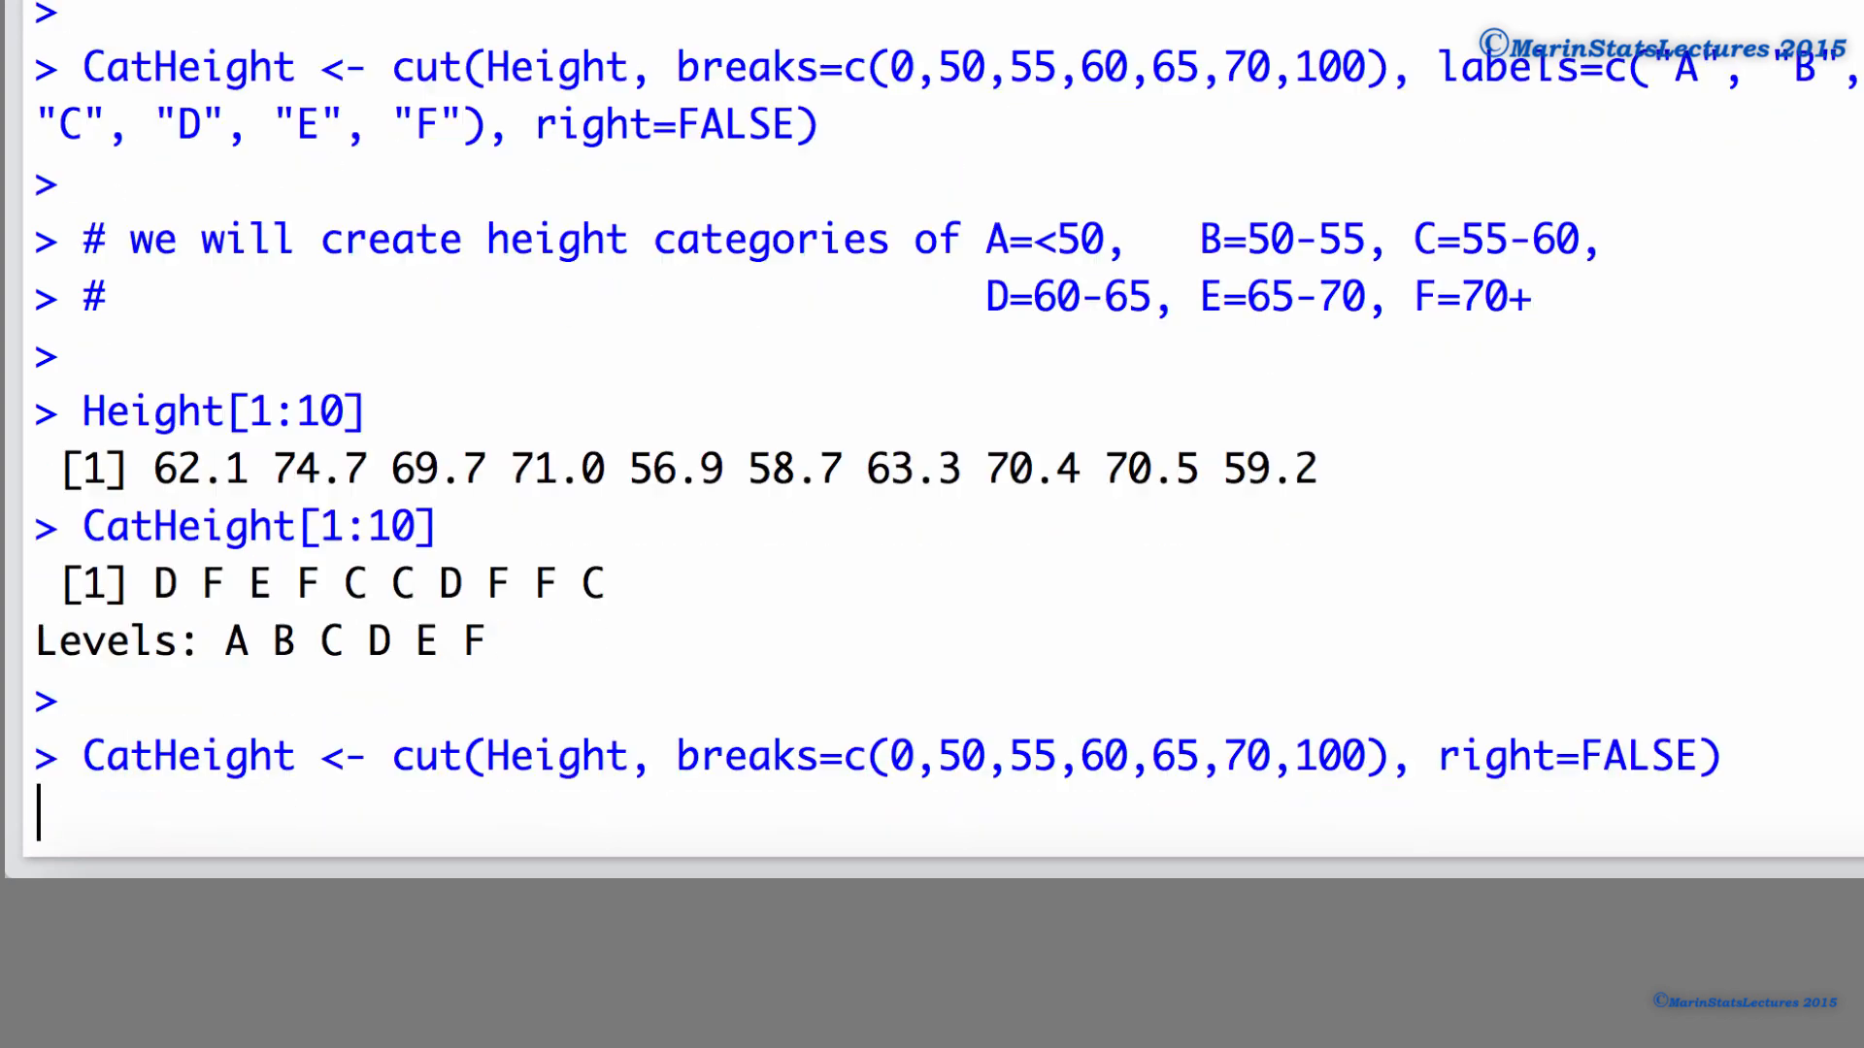
Step: Print CatHeight[1:10] and match height 62.1 to its interval category
{"action": "type", "text": "CatHeight[1:10]"}
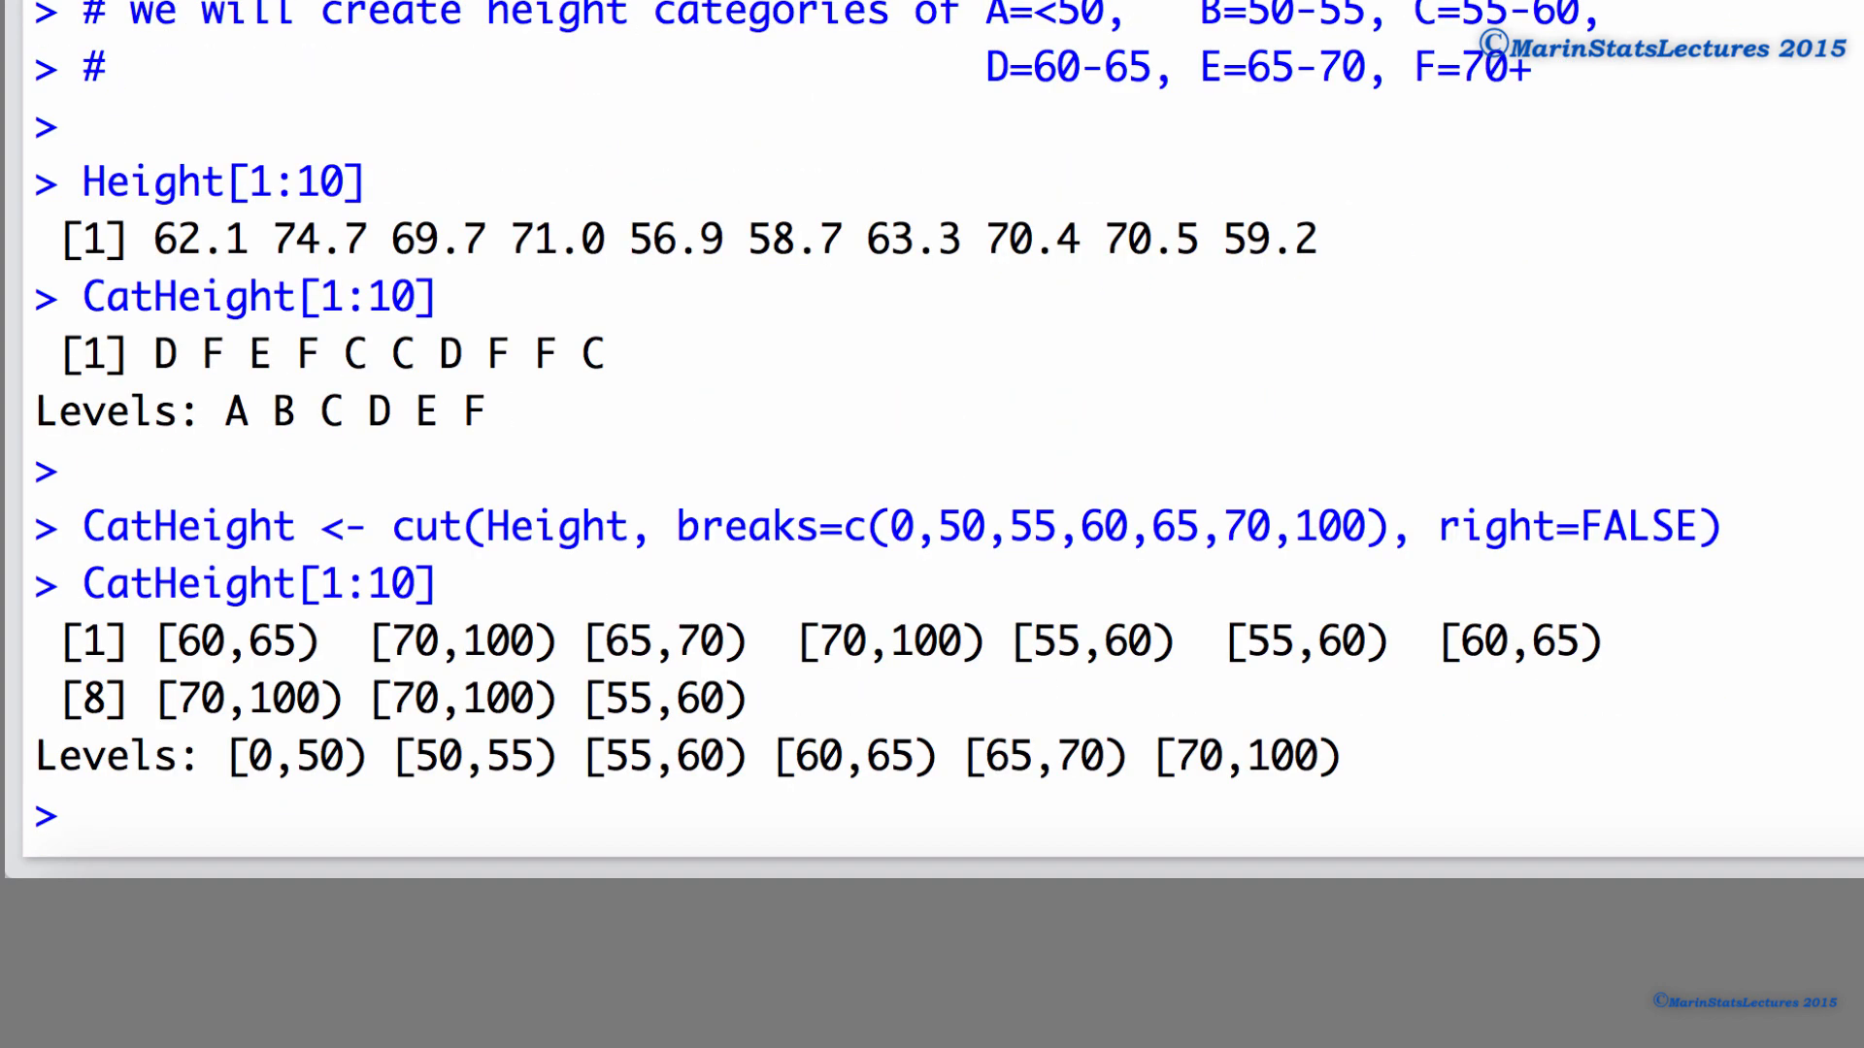
{"action": "double_click", "coordinate": [192, 240]}
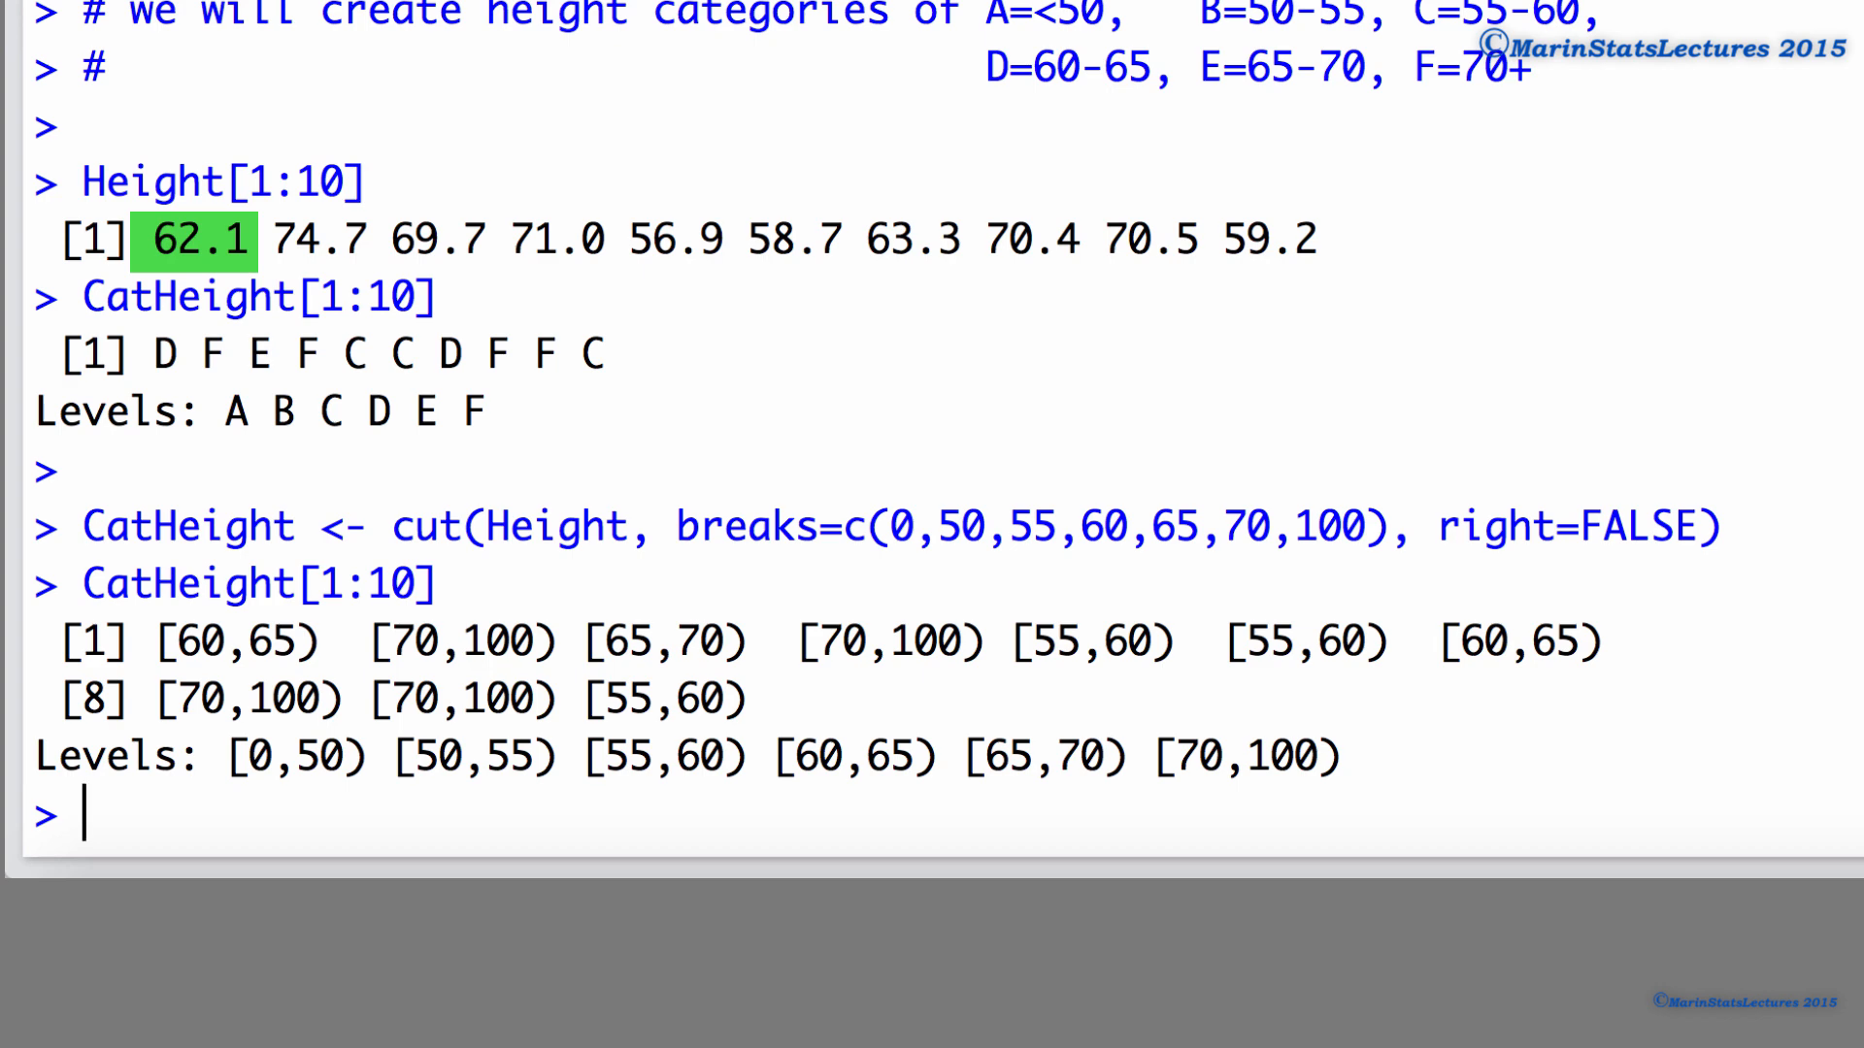
{"action": "double_click", "coordinate": [163, 355]}
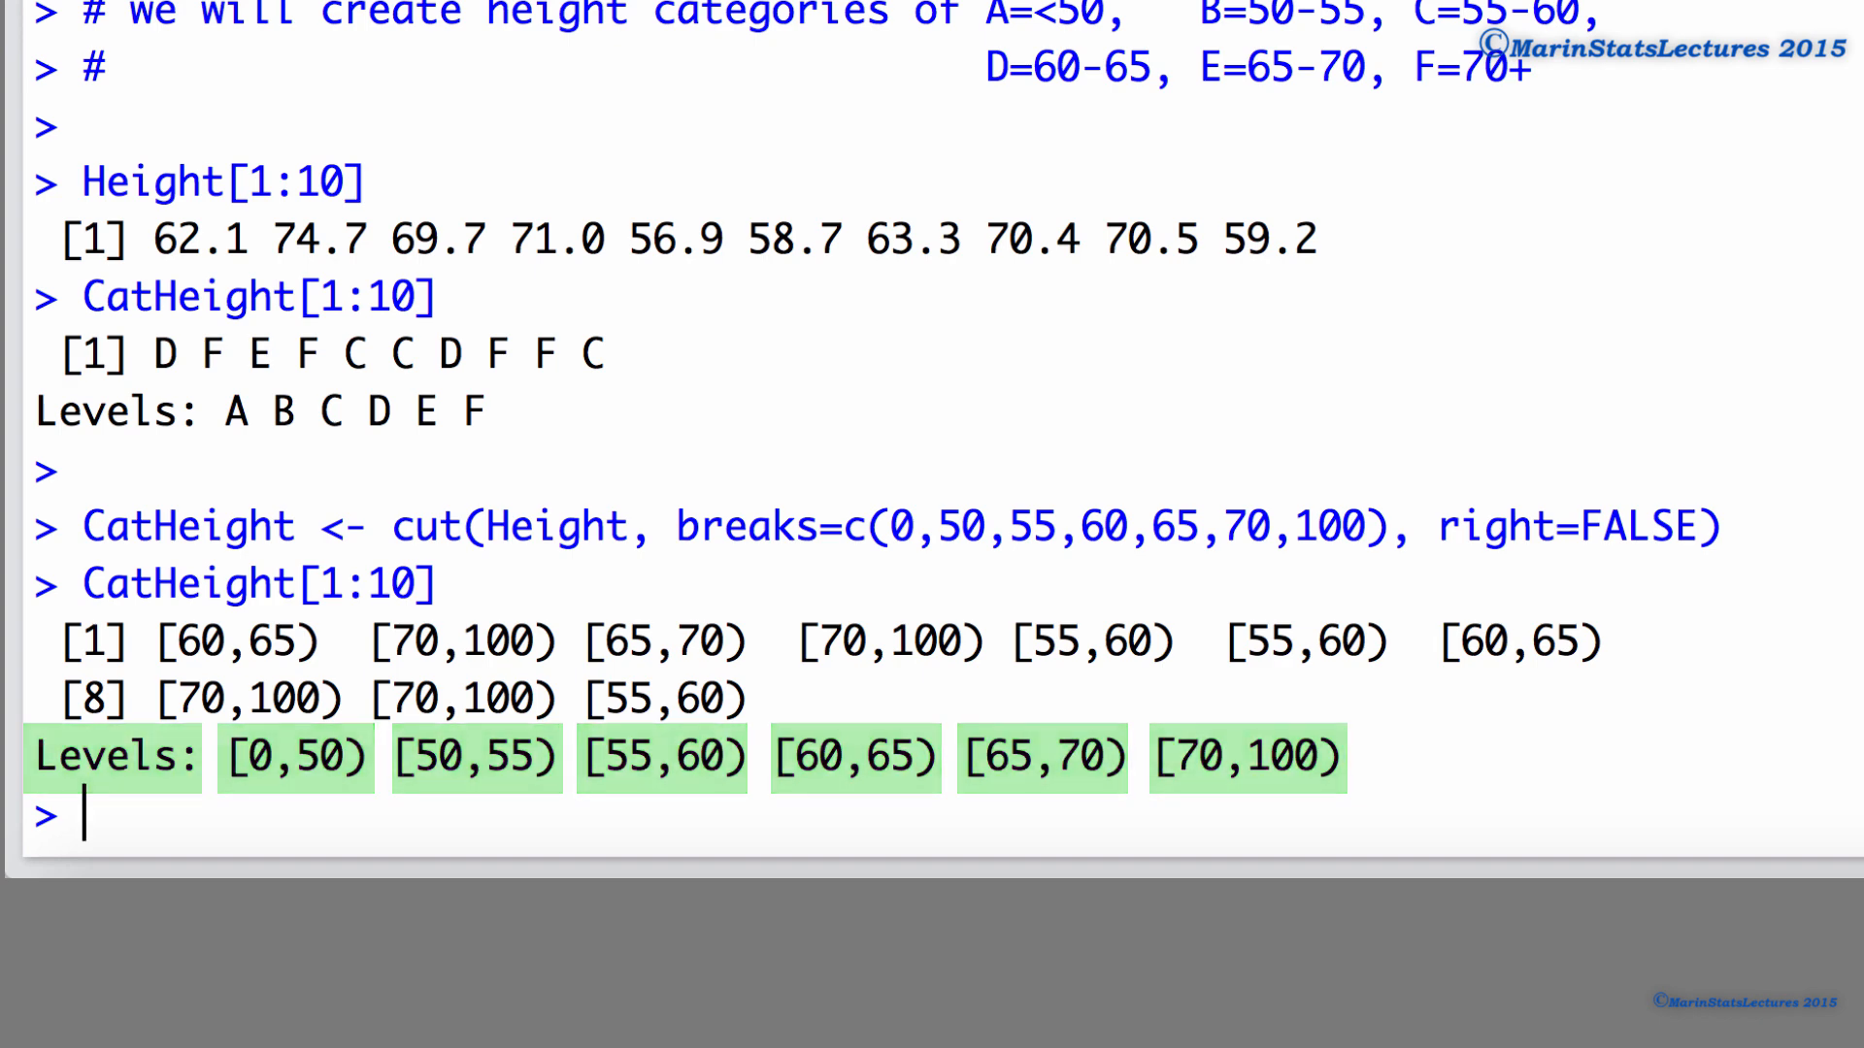
Step: Replace the break vector with breaks=4 in the recalled cut command
{"action": "scroll", "scroll_direction": "down", "scroll_amount": 3}
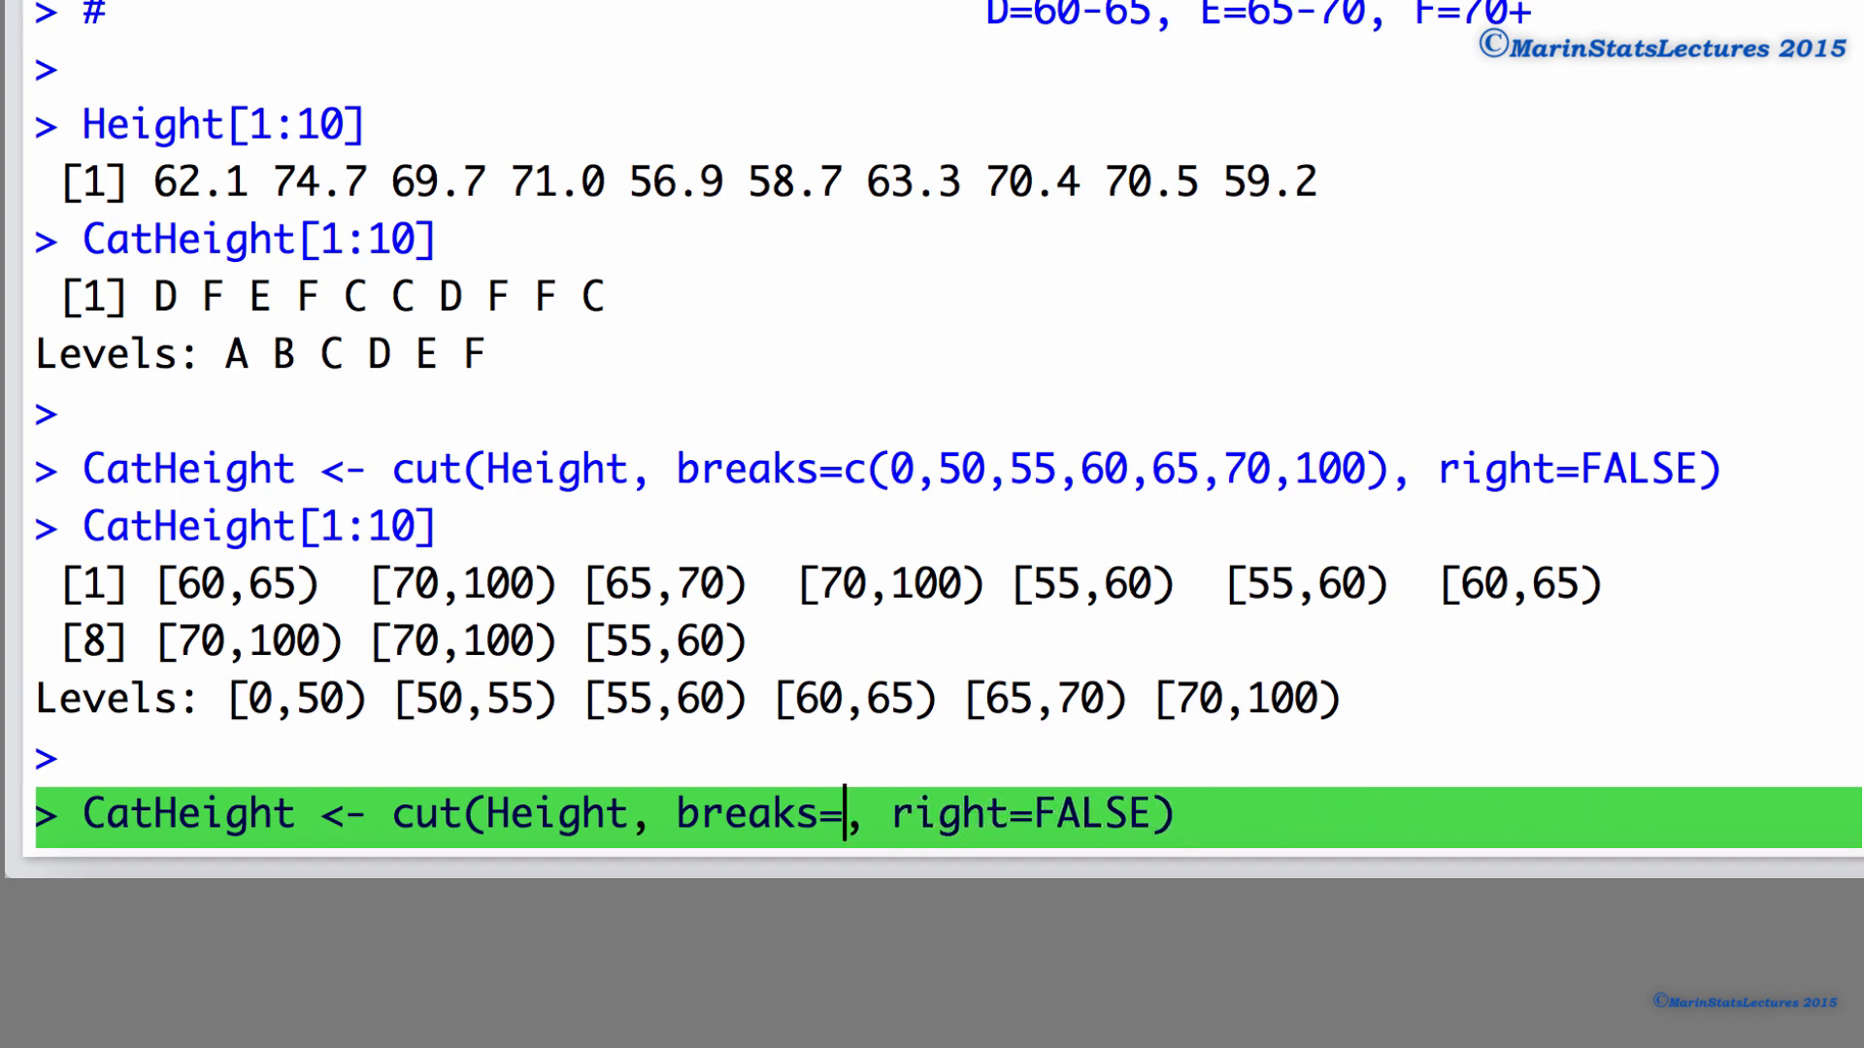
{"action": "type", "text": "4"}
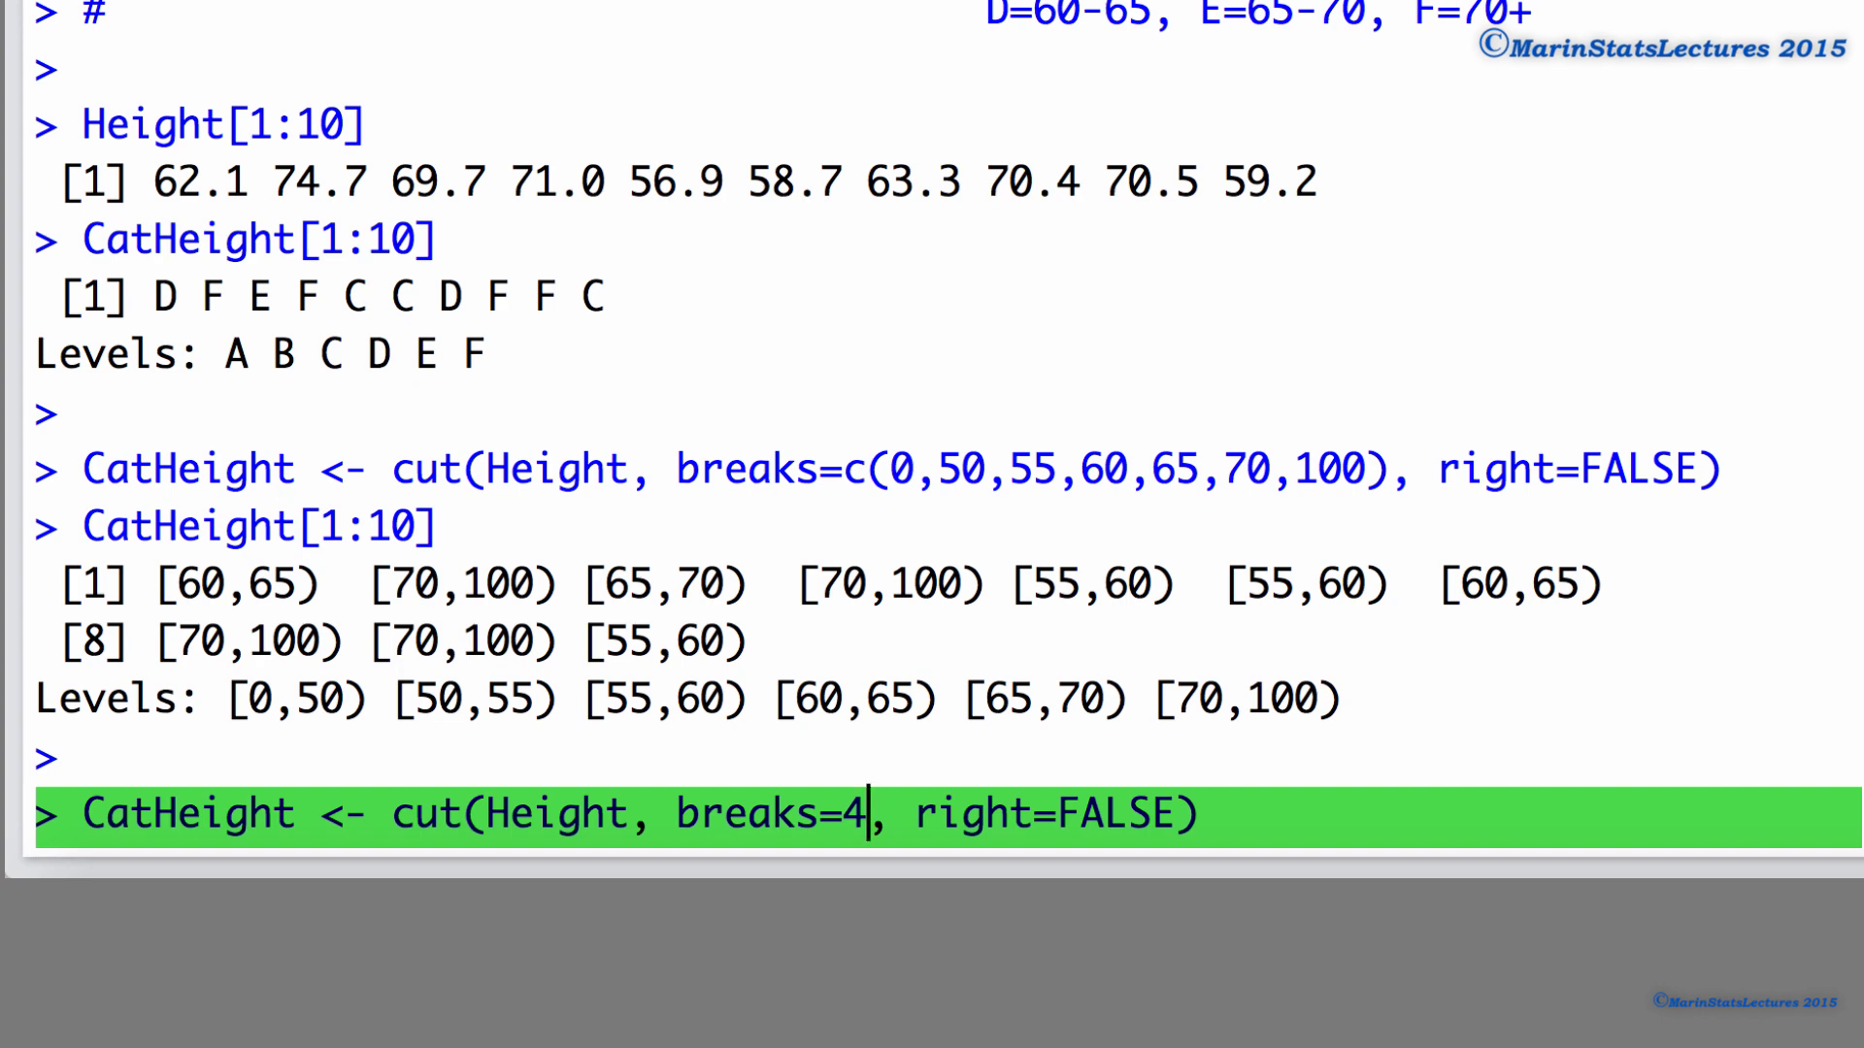